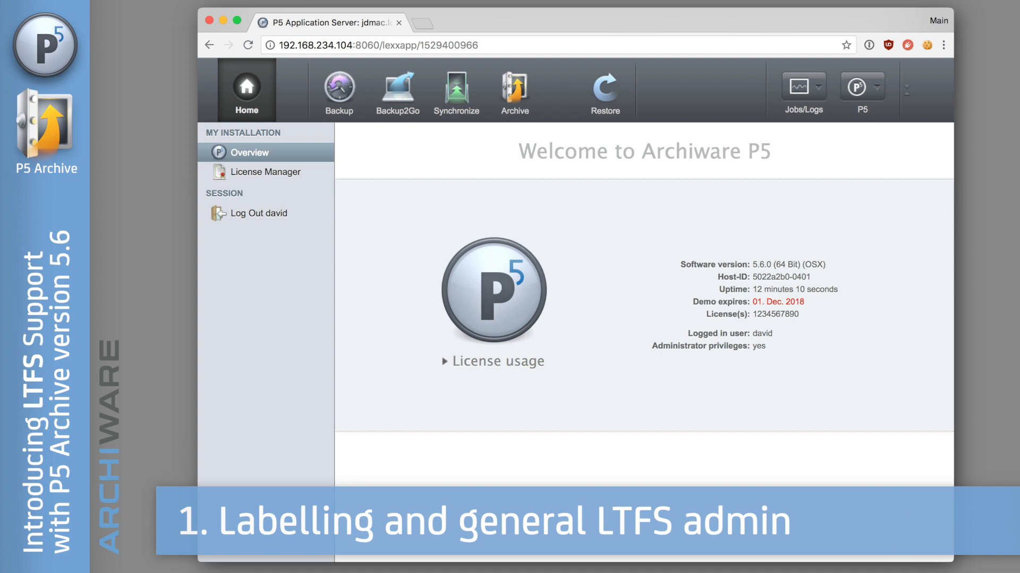
{"action": "mouse_move", "coordinate": [528, 104]}
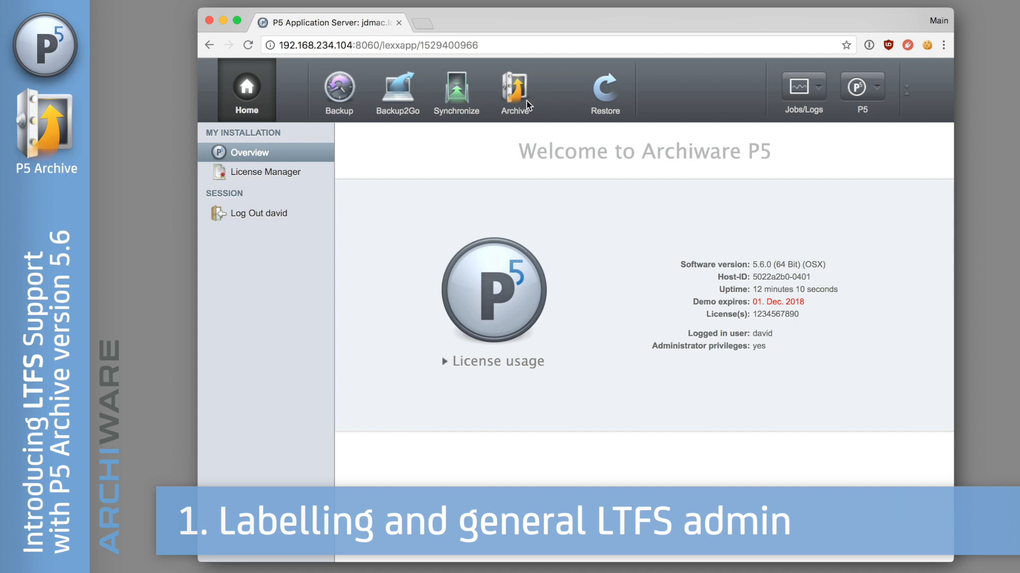
Switch to the Archive section to show its two-step Getting Started overview.
{"action": "left_click", "coordinate": [515, 89]}
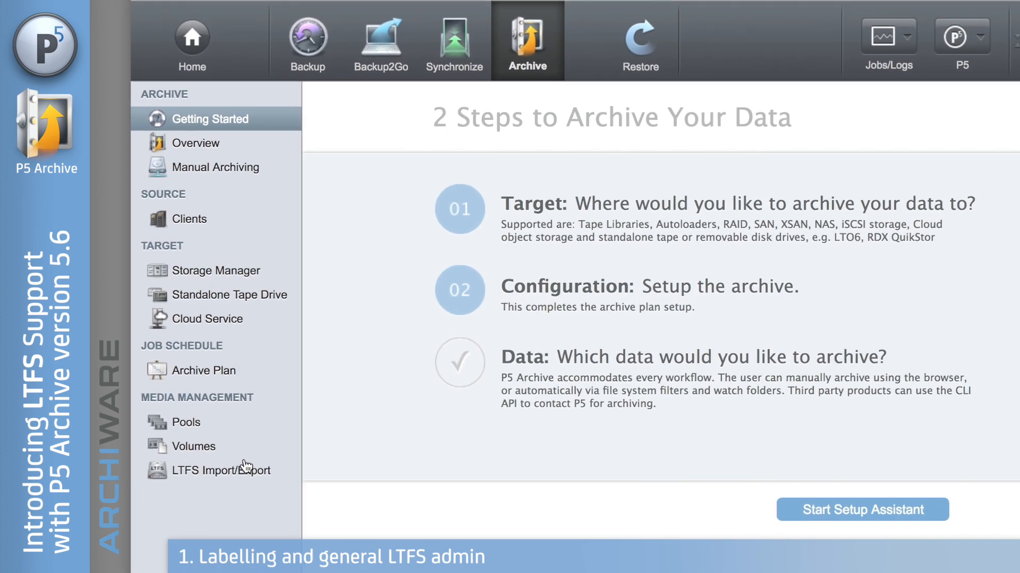
Show the LTFS Import/Export page listing the standalone drive and library slots.
{"action": "left_click", "coordinate": [223, 470]}
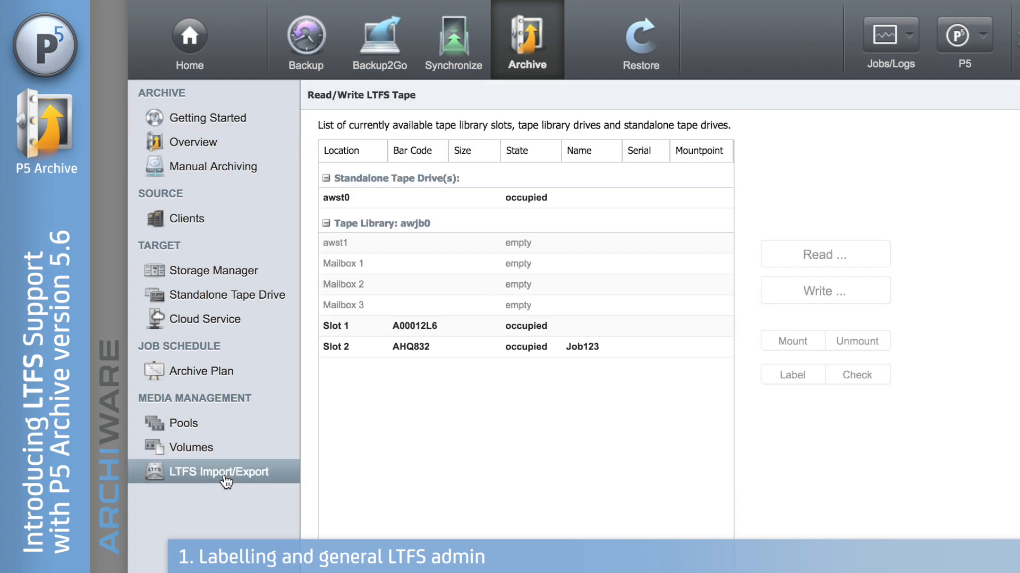
{"action": "mouse_move", "coordinate": [614, 437]}
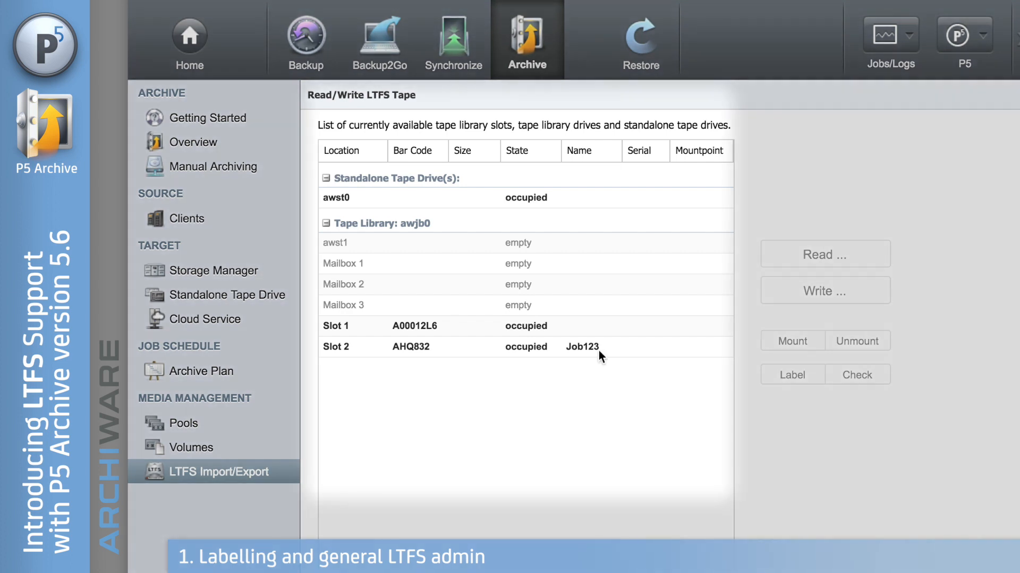
{"action": "mouse_move", "coordinate": [622, 199]}
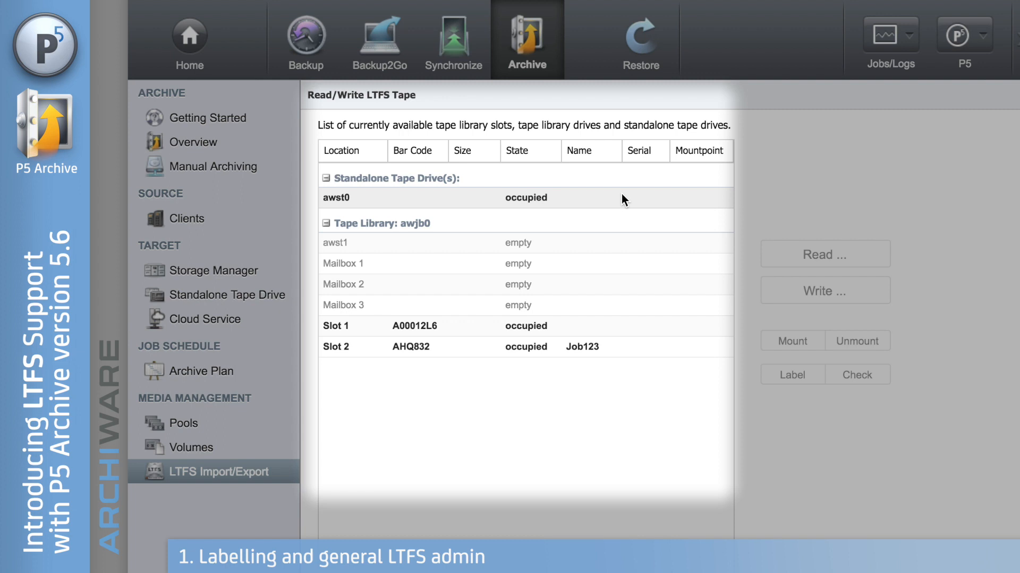
{"action": "mouse_move", "coordinate": [573, 210]}
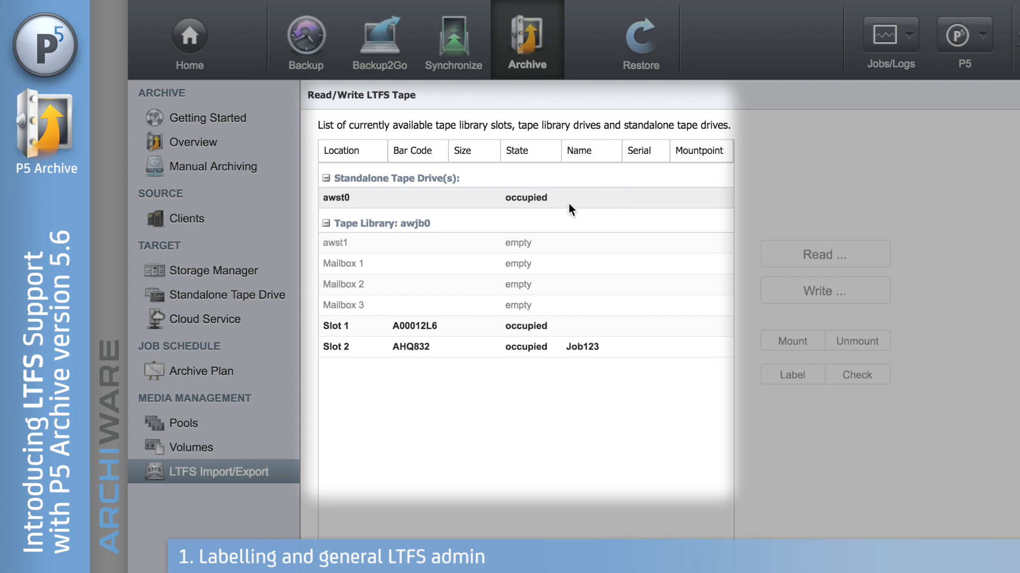
{"action": "mouse_move", "coordinate": [558, 243]}
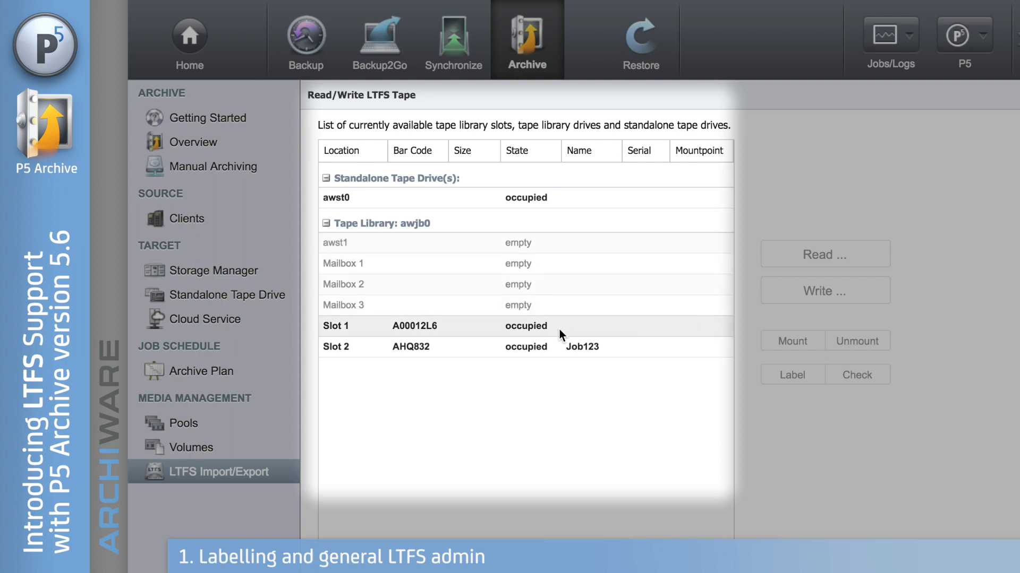
{"action": "mouse_move", "coordinate": [584, 332]}
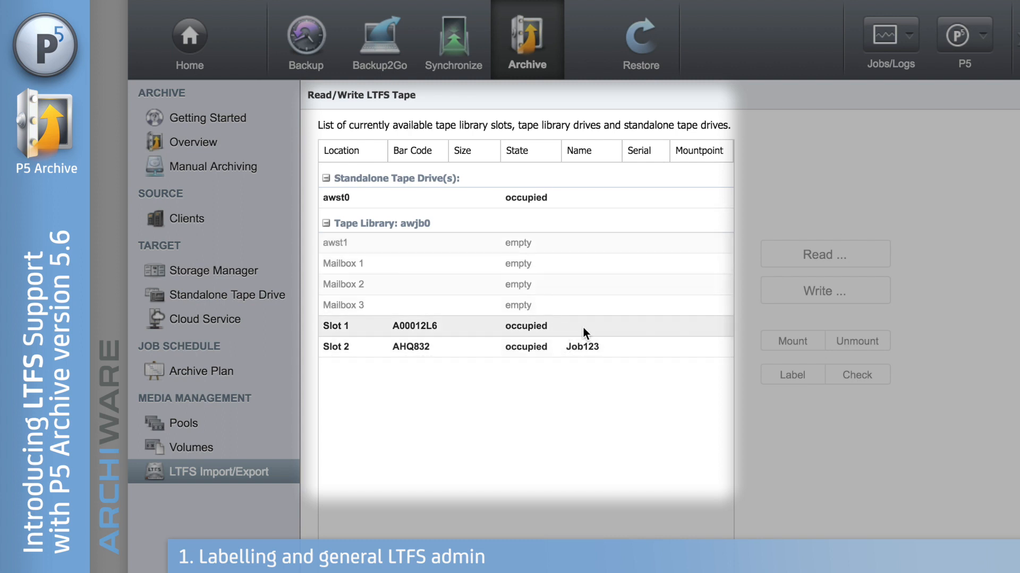
{"action": "mouse_move", "coordinate": [605, 333]}
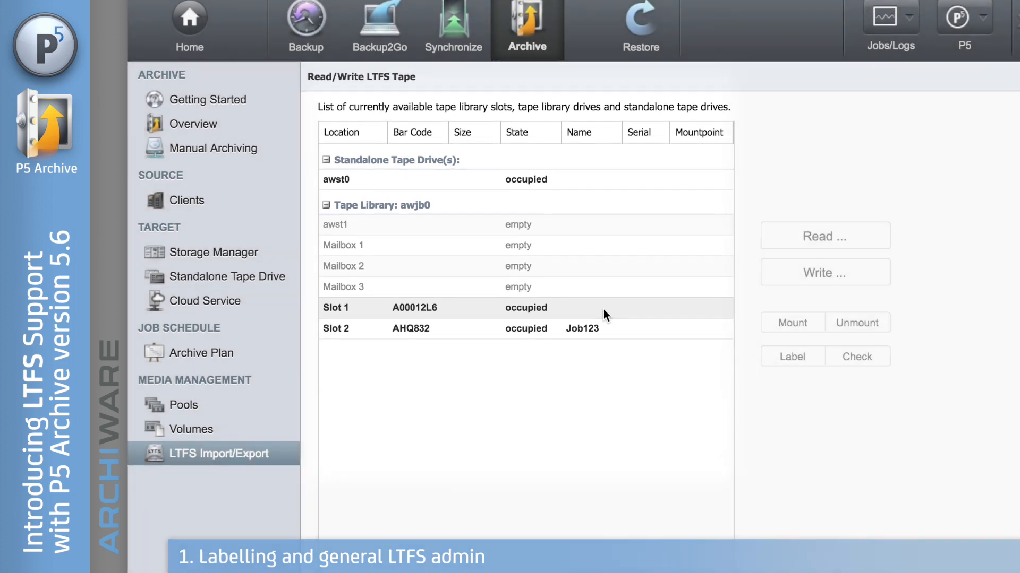
{"action": "scroll", "scroll_direction": "down", "scroll_amount": 3}
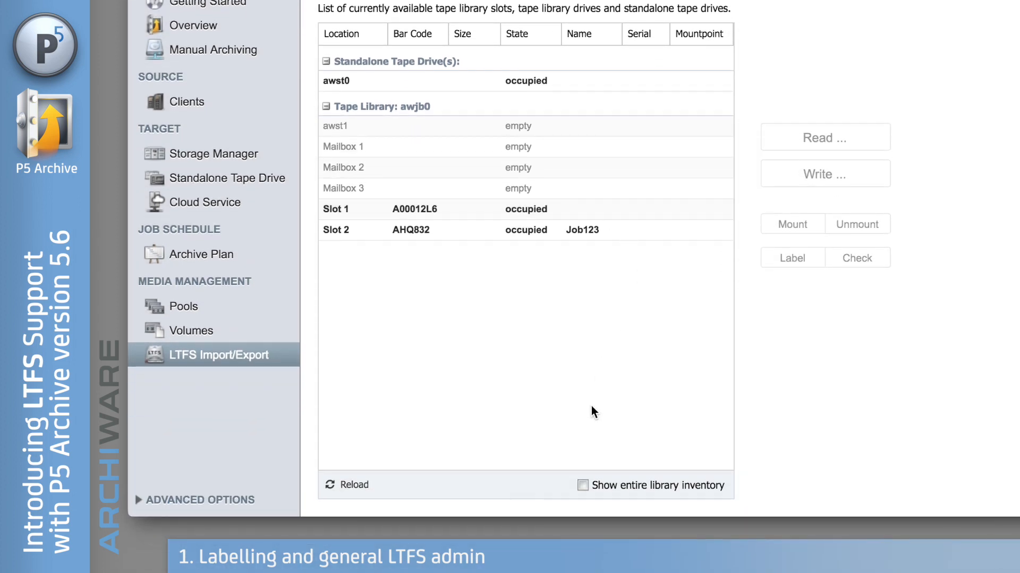
{"action": "left_click", "coordinate": [582, 485]}
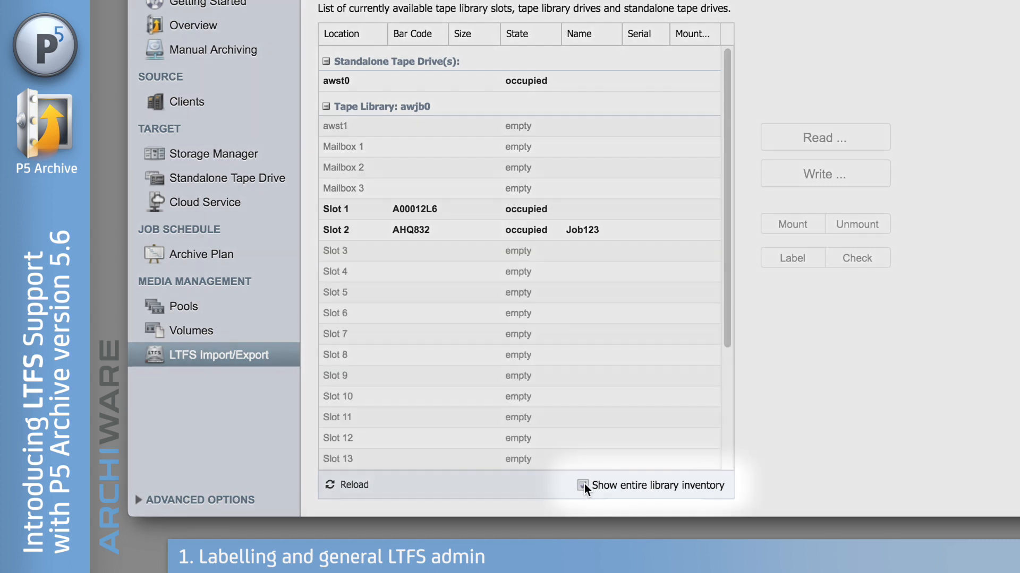
{"action": "left_click", "coordinate": [582, 486]}
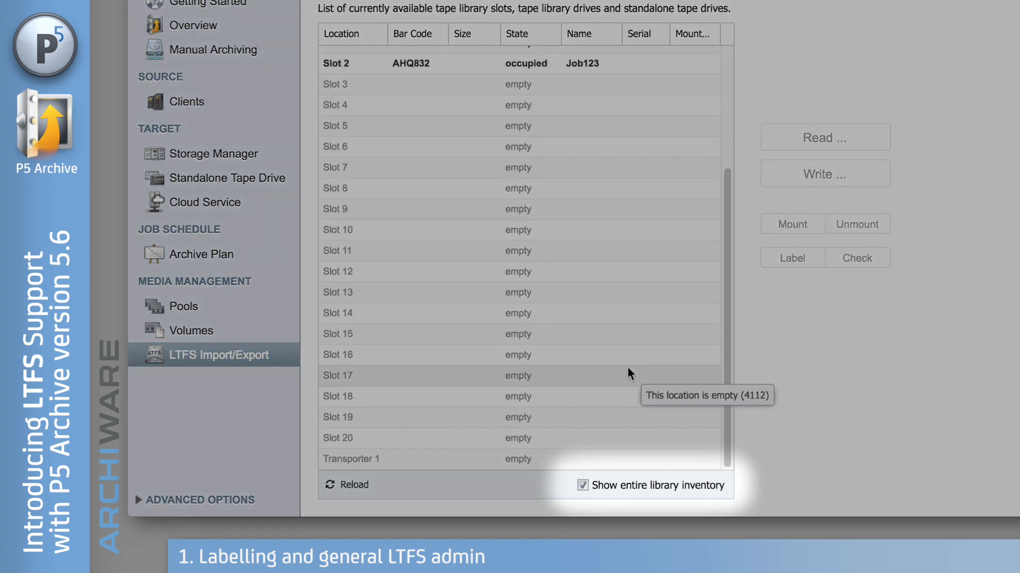
{"action": "scroll", "scroll_direction": "up", "scroll_amount": 3}
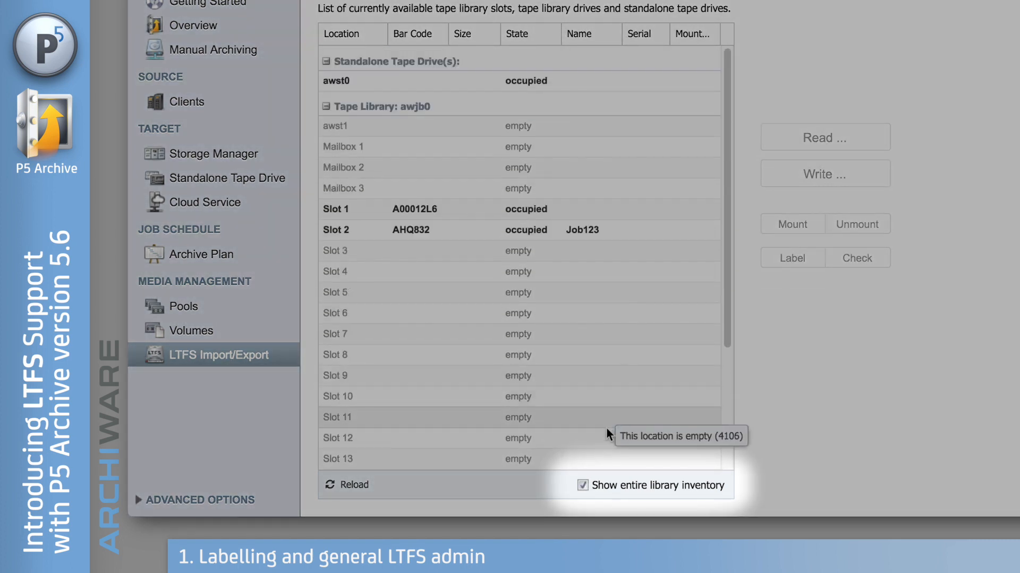
{"action": "left_click", "coordinate": [582, 486]}
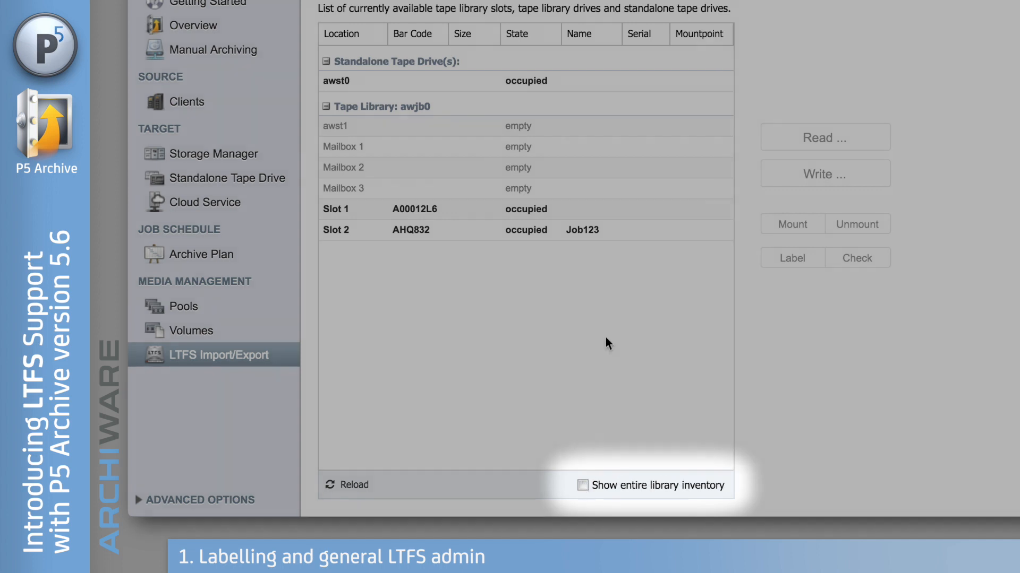
{"action": "scroll", "scroll_direction": "up", "scroll_amount": 3}
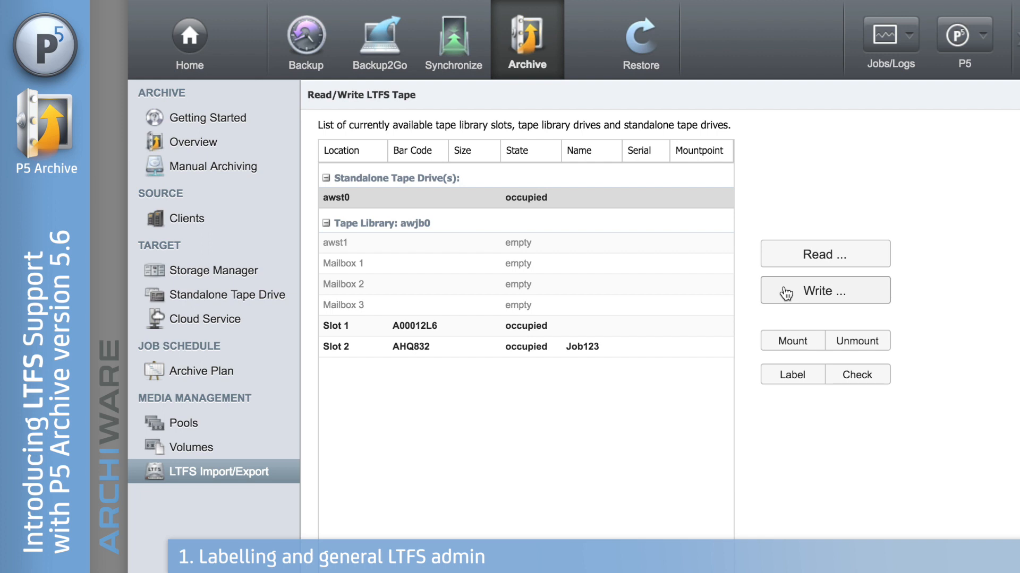
{"action": "mouse_move", "coordinate": [792, 341]}
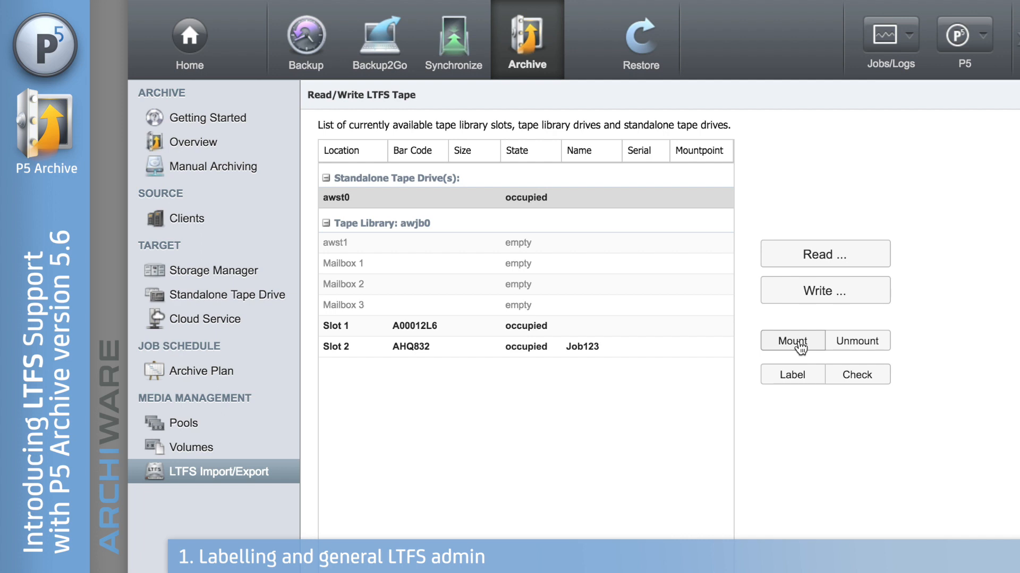
{"action": "mouse_move", "coordinate": [864, 342]}
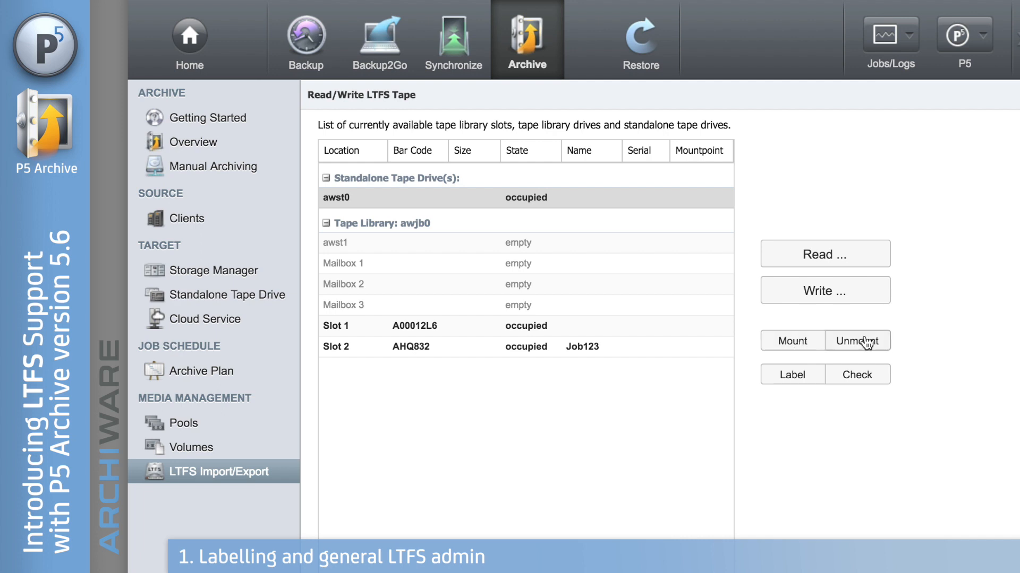
{"action": "mouse_move", "coordinate": [791, 375]}
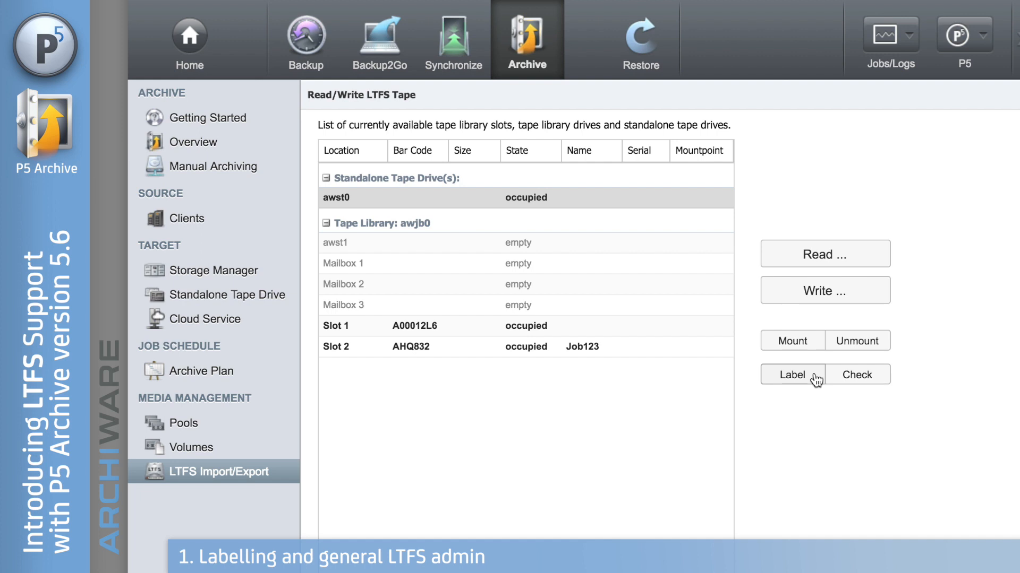
{"action": "mouse_move", "coordinate": [881, 377]}
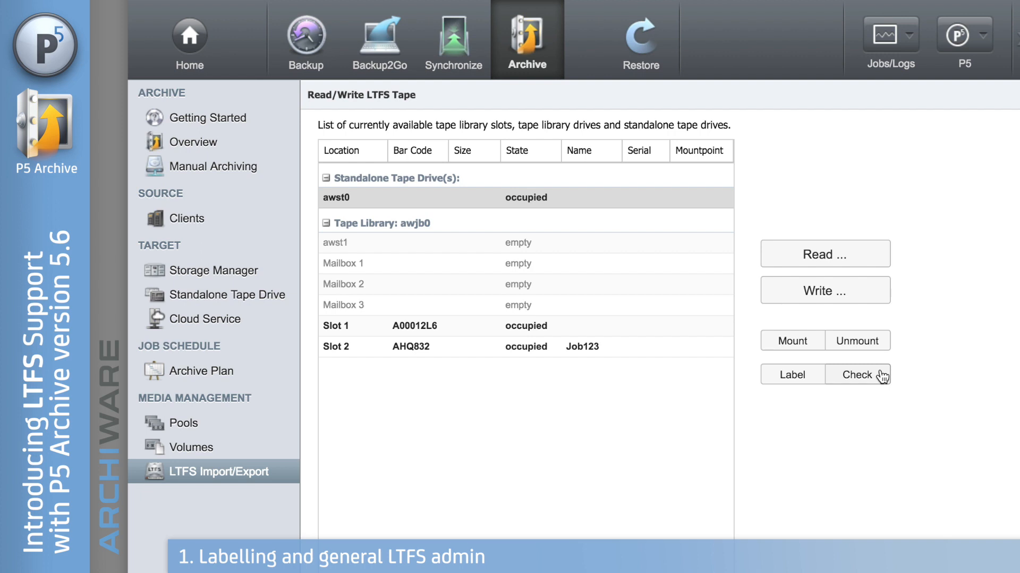
{"action": "mouse_move", "coordinate": [623, 207]}
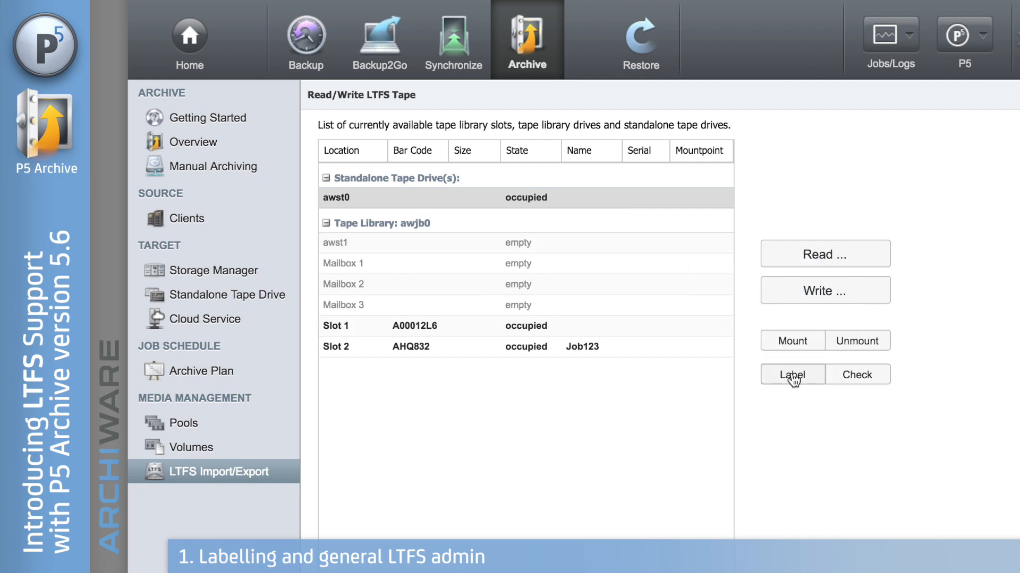
Create an LTFS file system named LTFS_Demo, serial AAA000, with tape reformat enabled.
{"action": "left_click", "coordinate": [791, 375]}
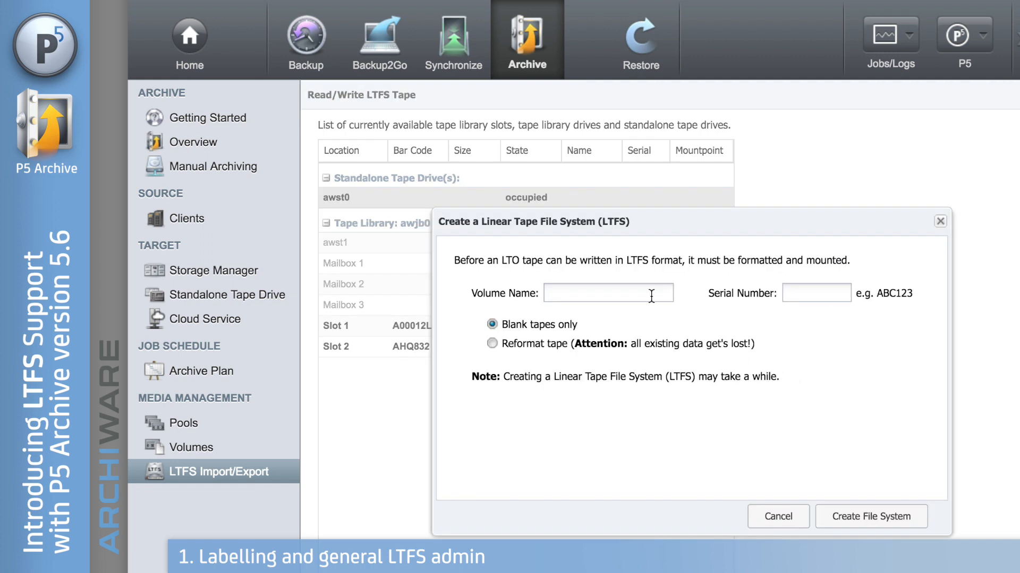
{"action": "type", "text": "LTF"}
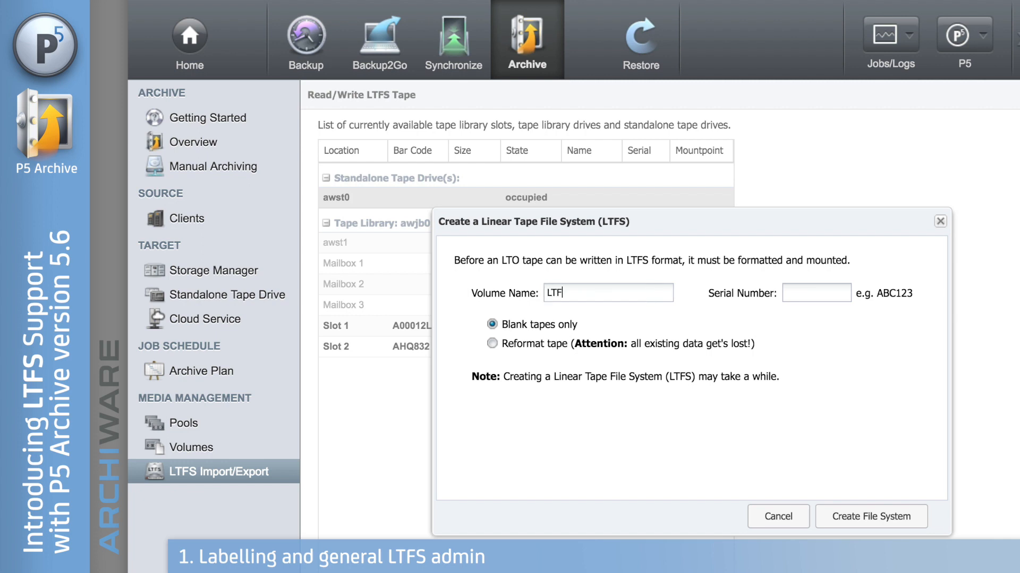
{"action": "type", "text": "S_Demo"}
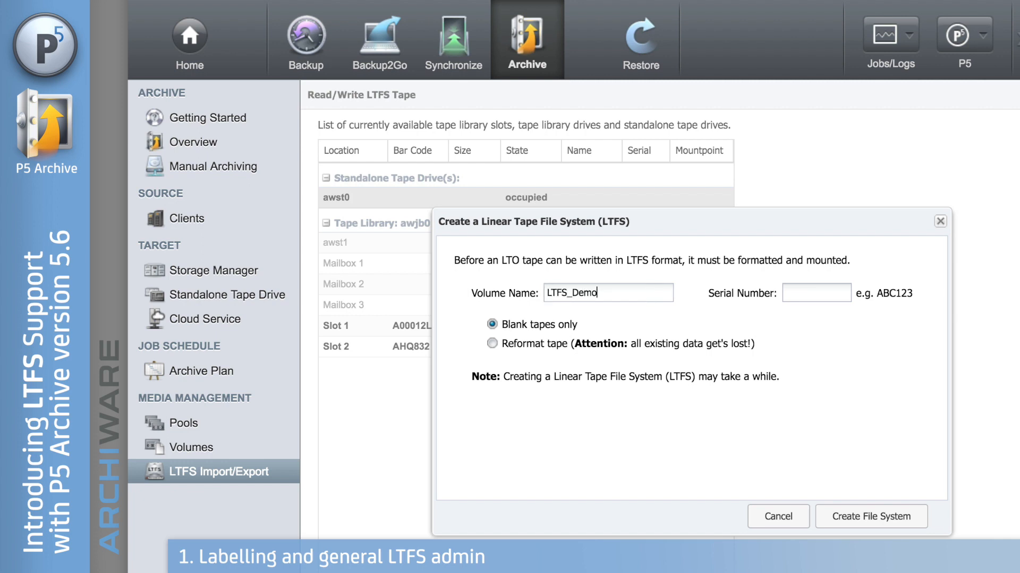
{"action": "type", "text": "AAA000"}
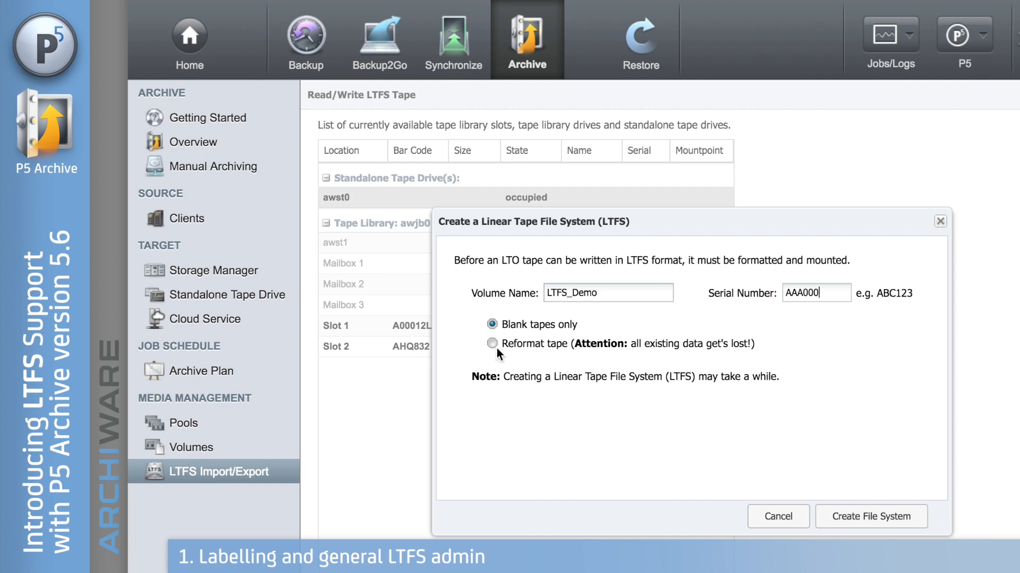
{"action": "mouse_move", "coordinate": [553, 364]}
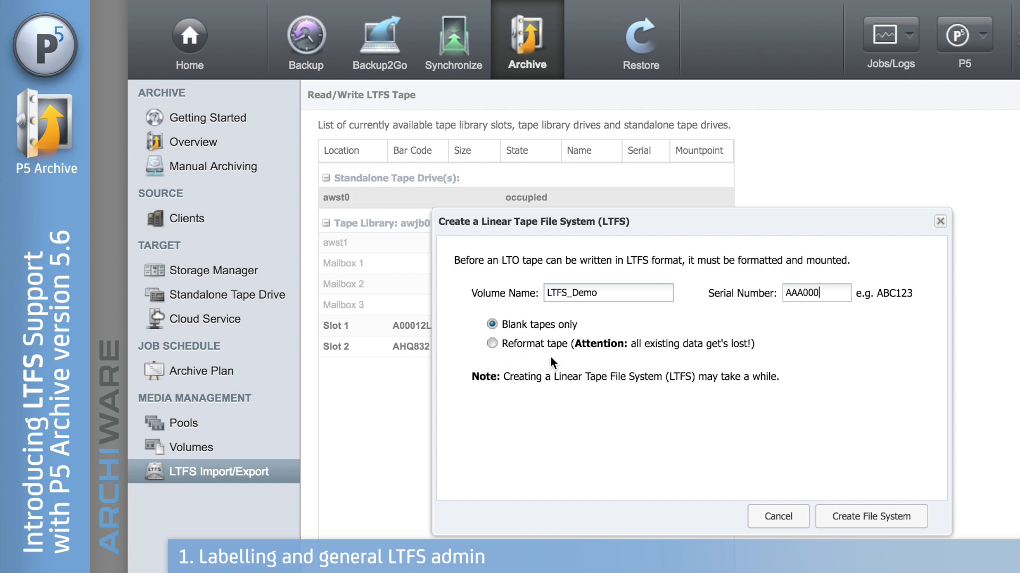
{"action": "left_click", "coordinate": [493, 343]}
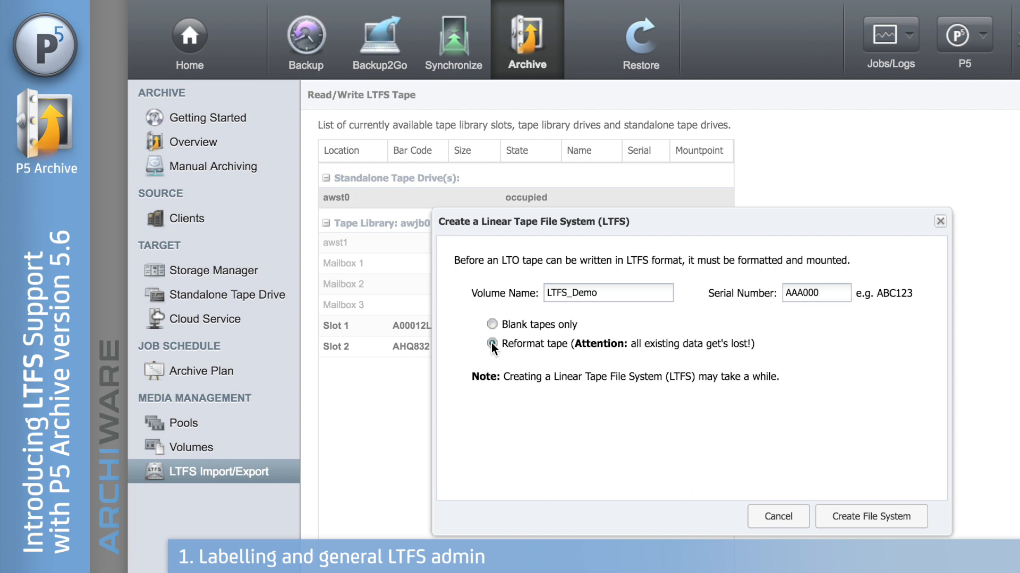
{"action": "left_click", "coordinate": [492, 343]}
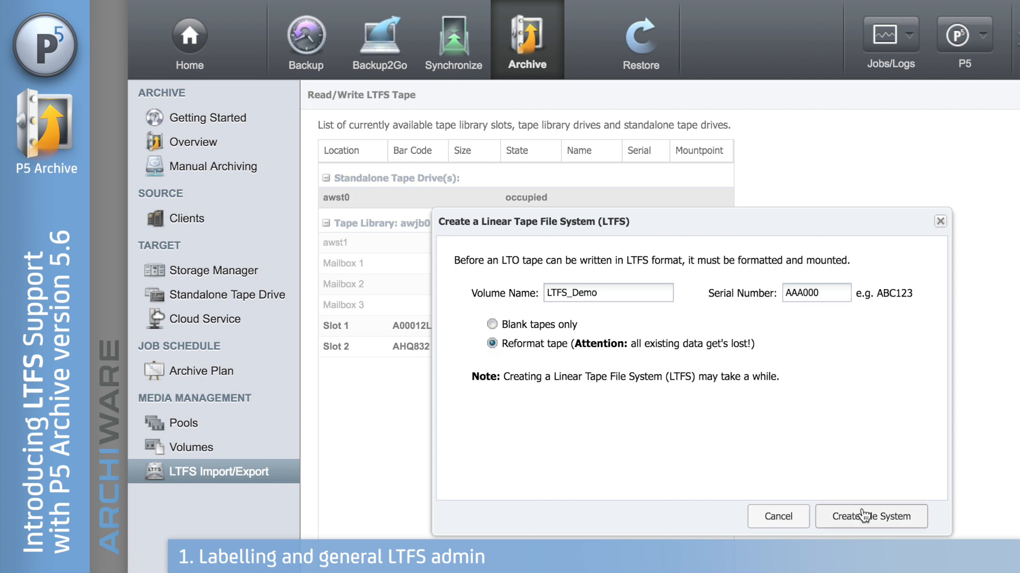
{"action": "left_click", "coordinate": [870, 516]}
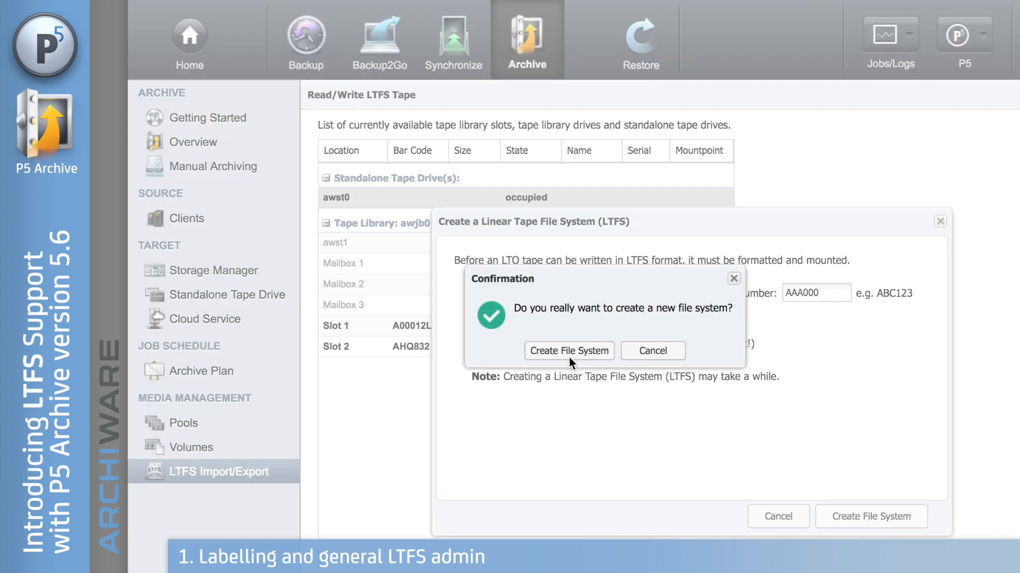
Confirm formatting LTFS_Demo in awst0 and acknowledge the completed job.
{"action": "left_click", "coordinate": [567, 351]}
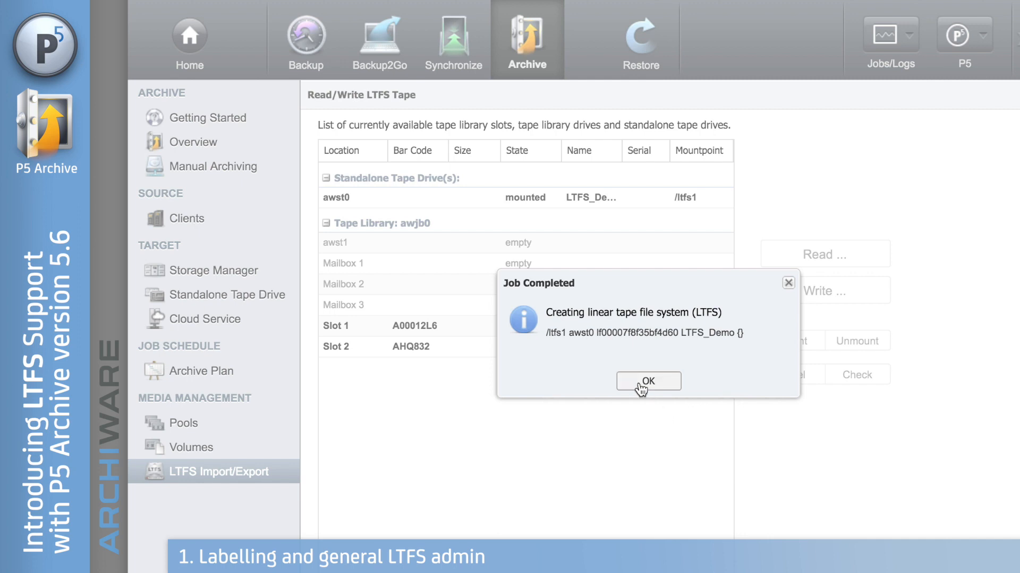
{"action": "left_click", "coordinate": [647, 382]}
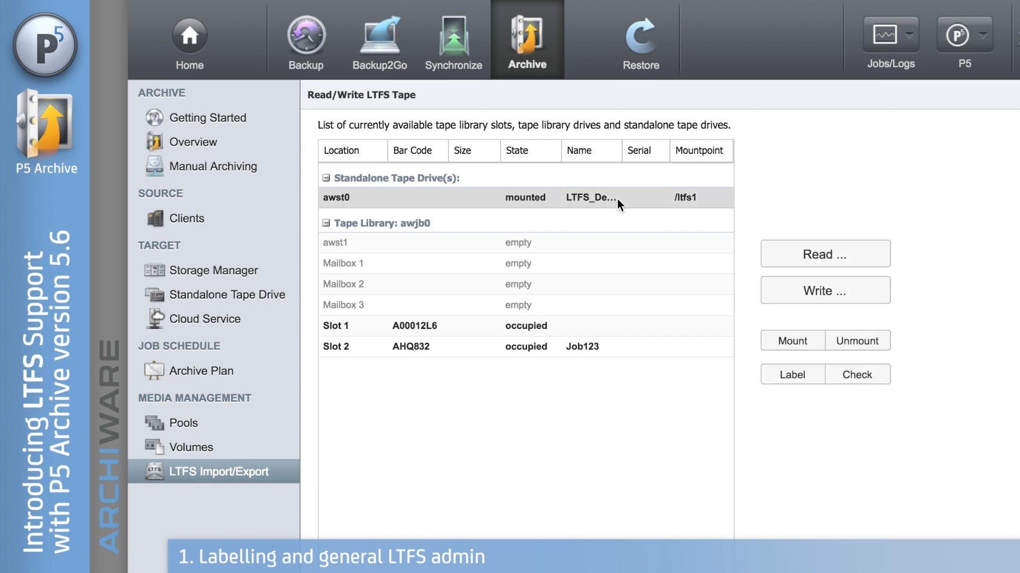
{"action": "mouse_move", "coordinate": [614, 161]}
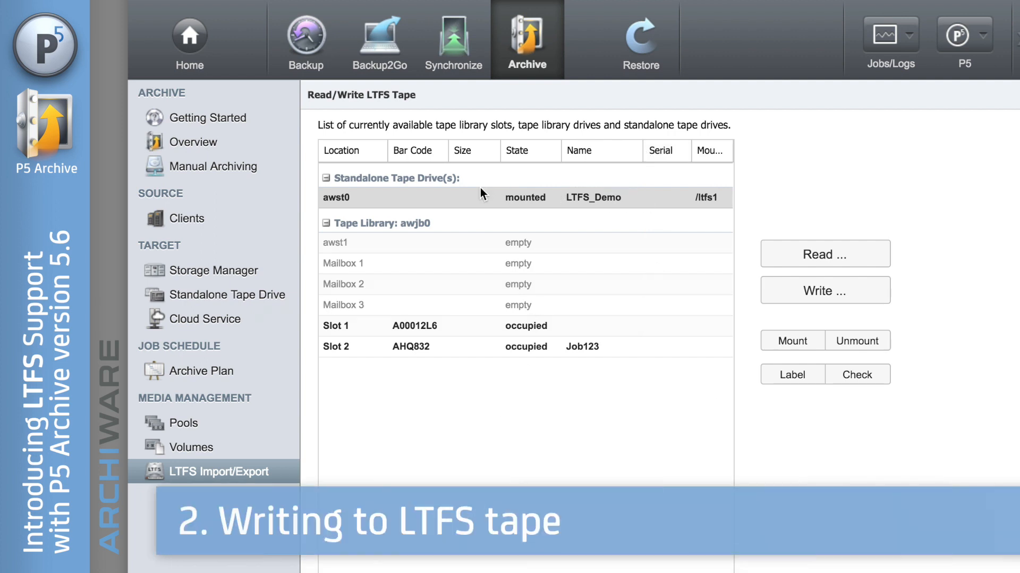
{"action": "mouse_move", "coordinate": [576, 196]}
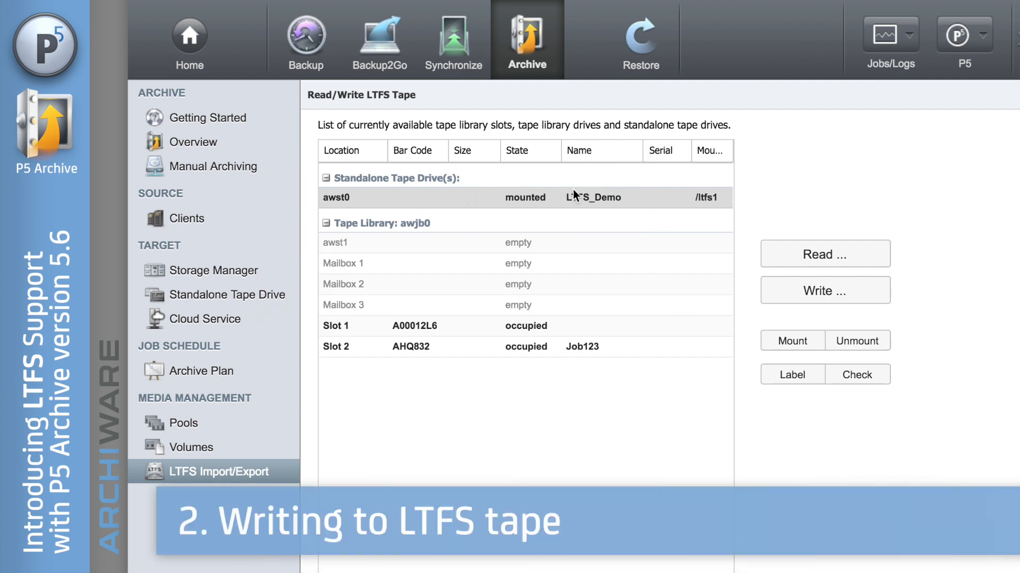
{"action": "mouse_move", "coordinate": [835, 300]}
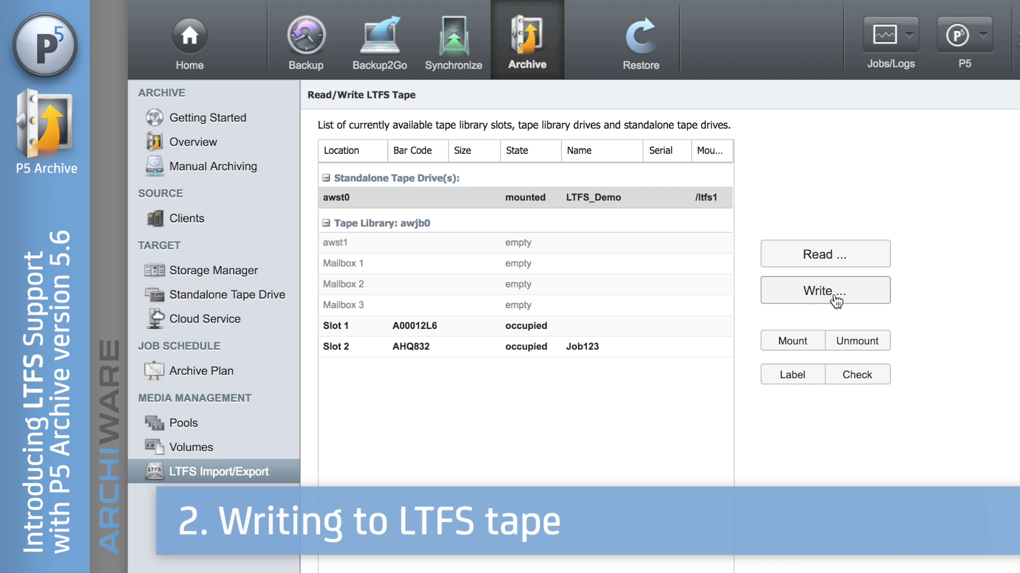
Select the 'video for tape' folder on /Volumes/1TB-SSD as the write source.
{"action": "left_click", "coordinate": [824, 290]}
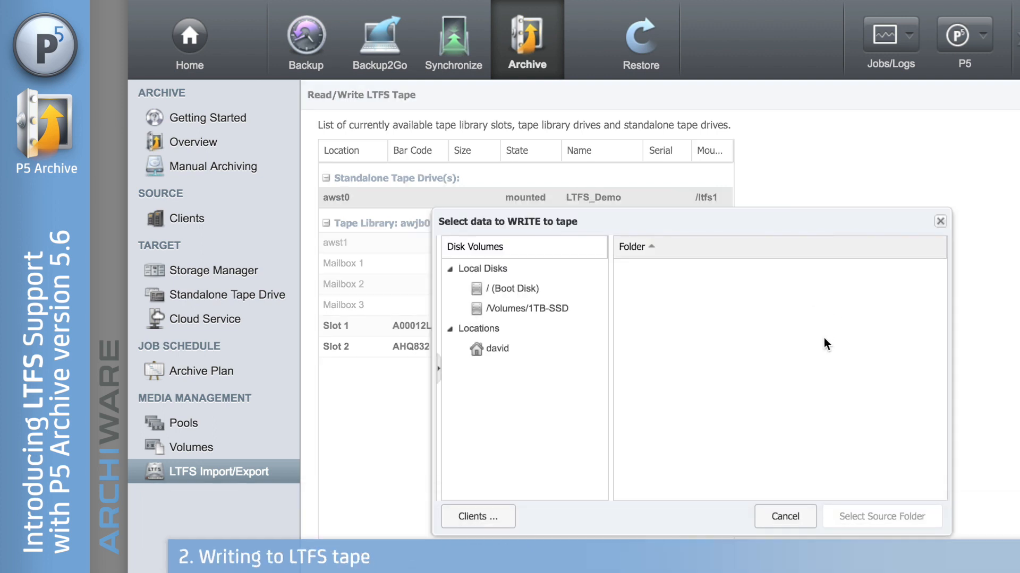
{"action": "left_click", "coordinate": [524, 308]}
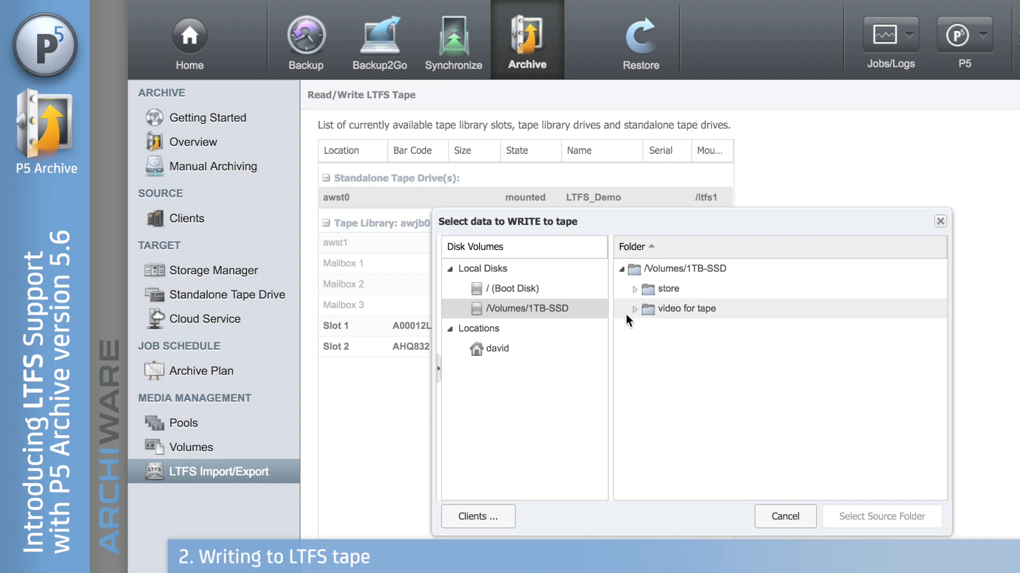
{"action": "left_click", "coordinate": [636, 308]}
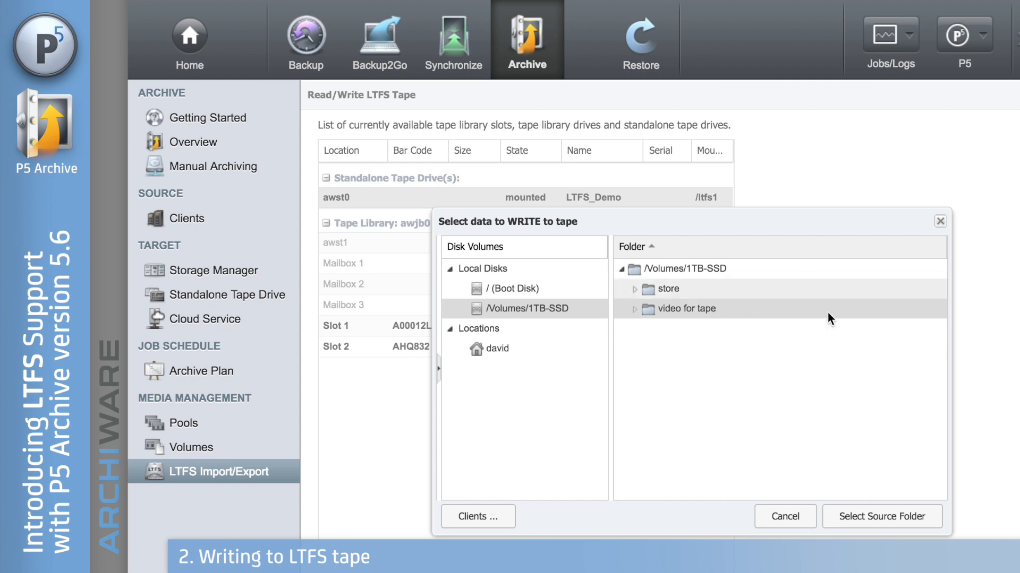
{"action": "left_click", "coordinate": [881, 516]}
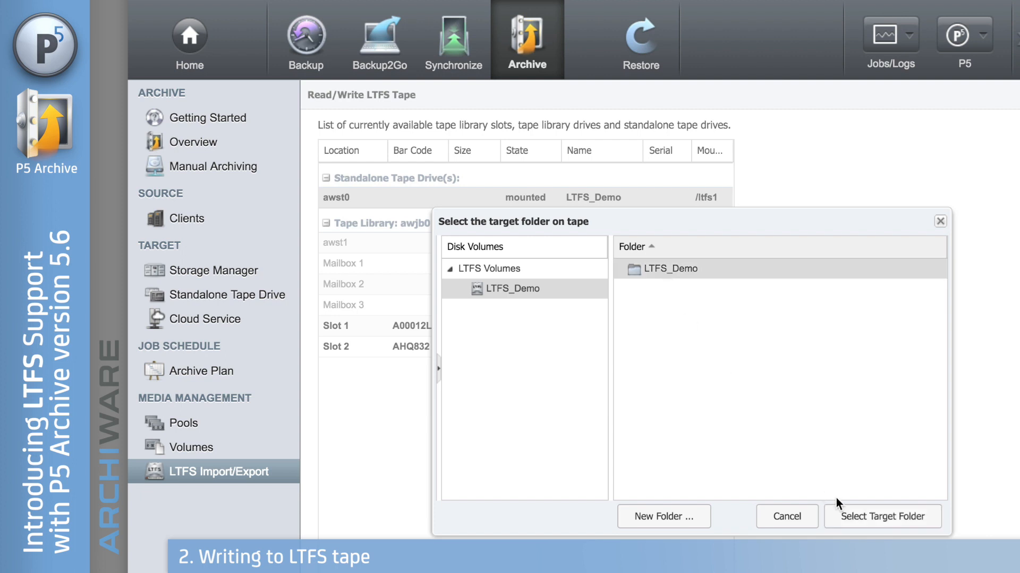
Copy 'video for tape' to LTFS_Demo and acknowledge completion (85 files, 43.55 GB).
{"action": "left_click", "coordinate": [882, 516]}
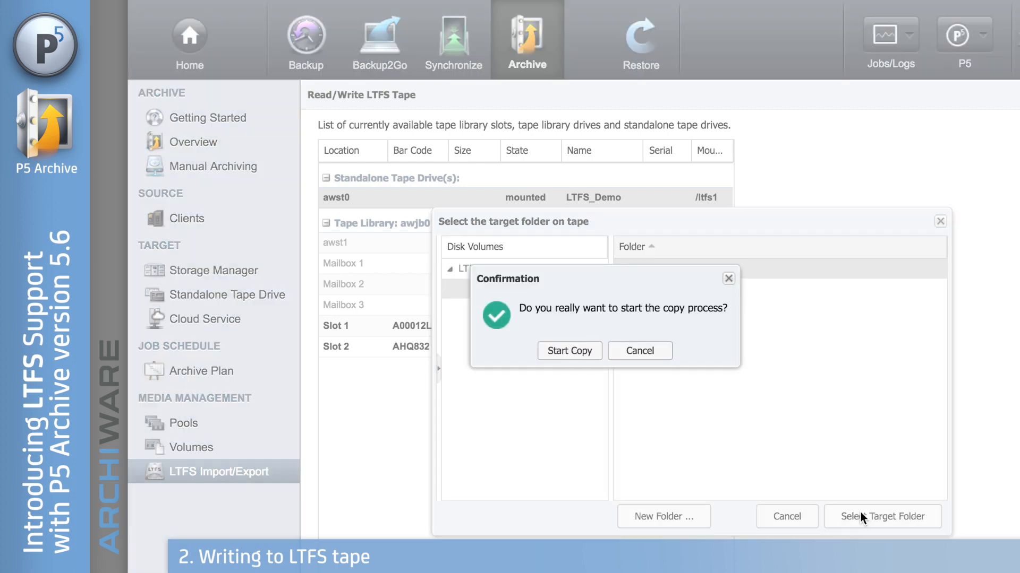
{"action": "left_click", "coordinate": [569, 350]}
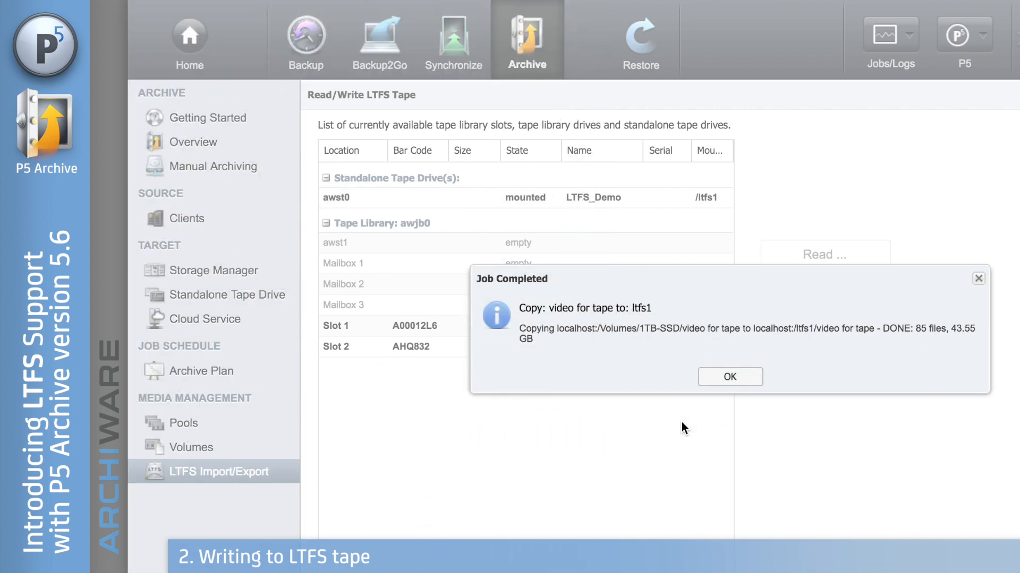
{"action": "left_click", "coordinate": [729, 377]}
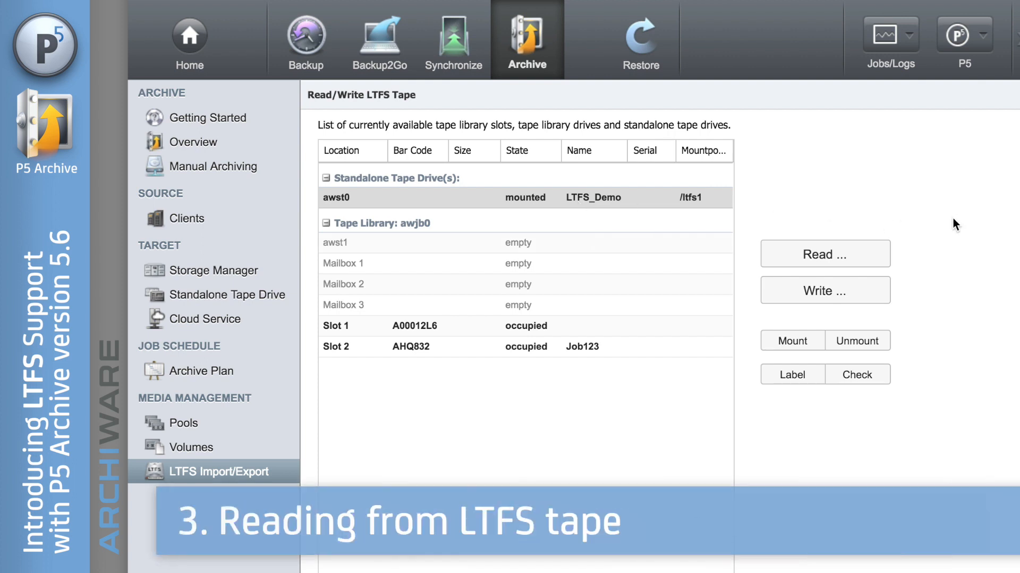
{"action": "mouse_move", "coordinate": [883, 266]}
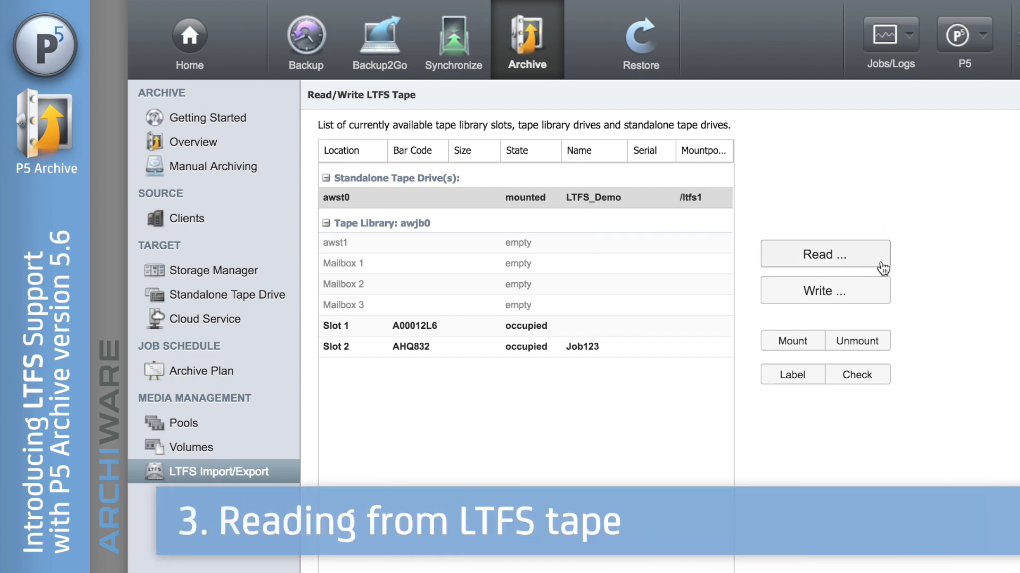
Pick the first video inside 'video for tape' on LTFS_Demo as the read source.
{"action": "left_click", "coordinate": [823, 254]}
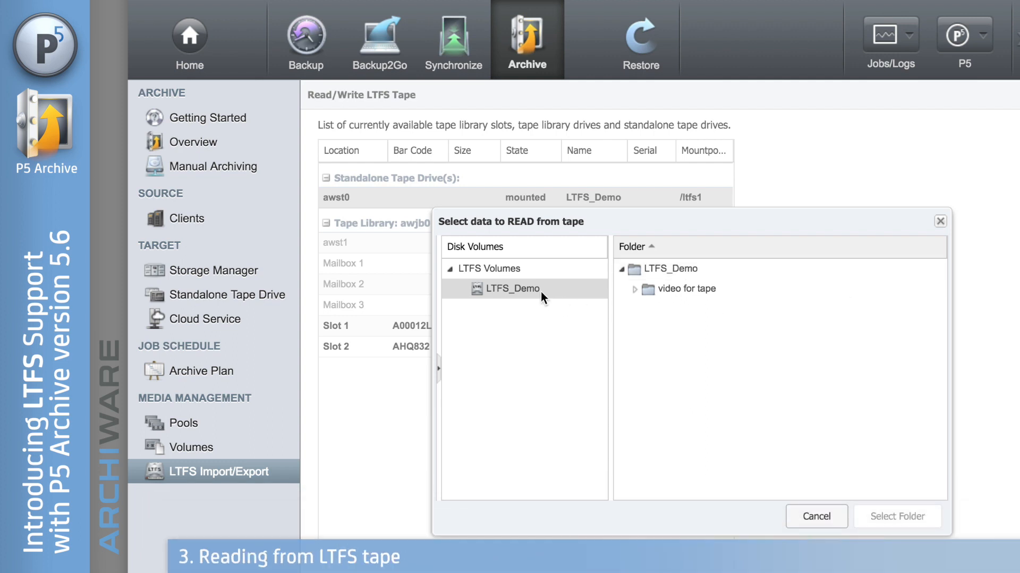
{"action": "mouse_move", "coordinate": [679, 321]}
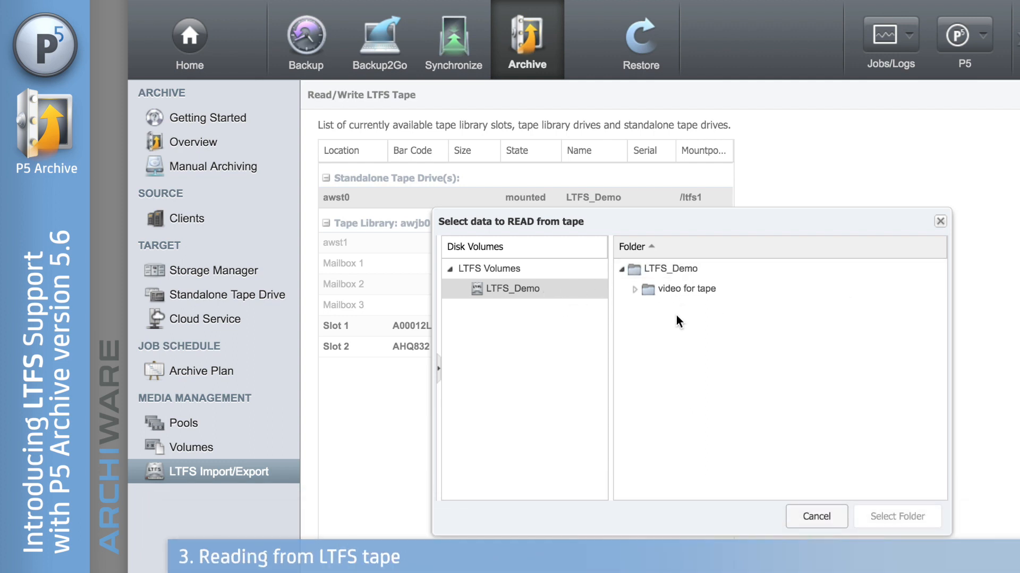
{"action": "left_click", "coordinate": [688, 289]}
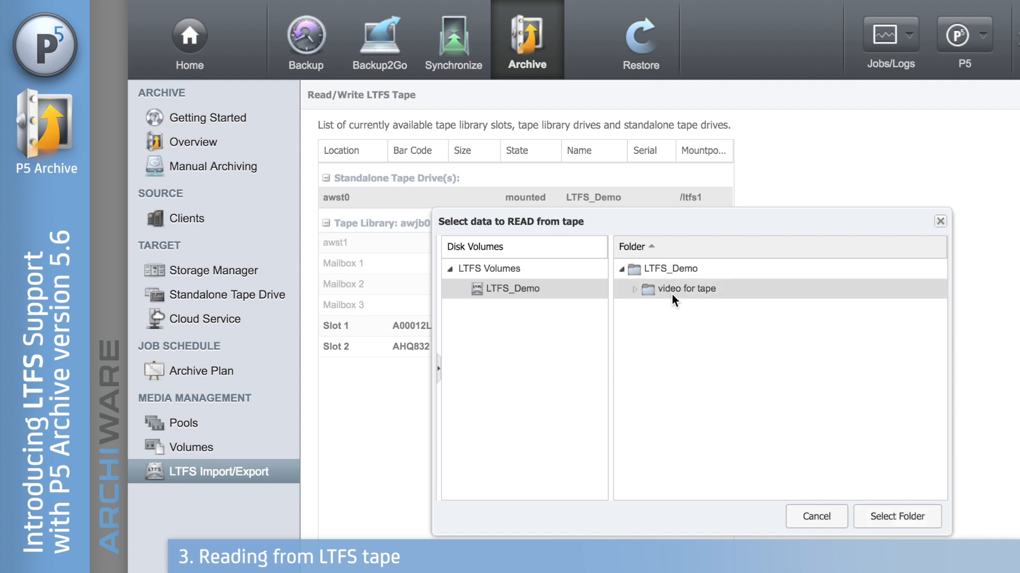
{"action": "left_click", "coordinate": [634, 289]}
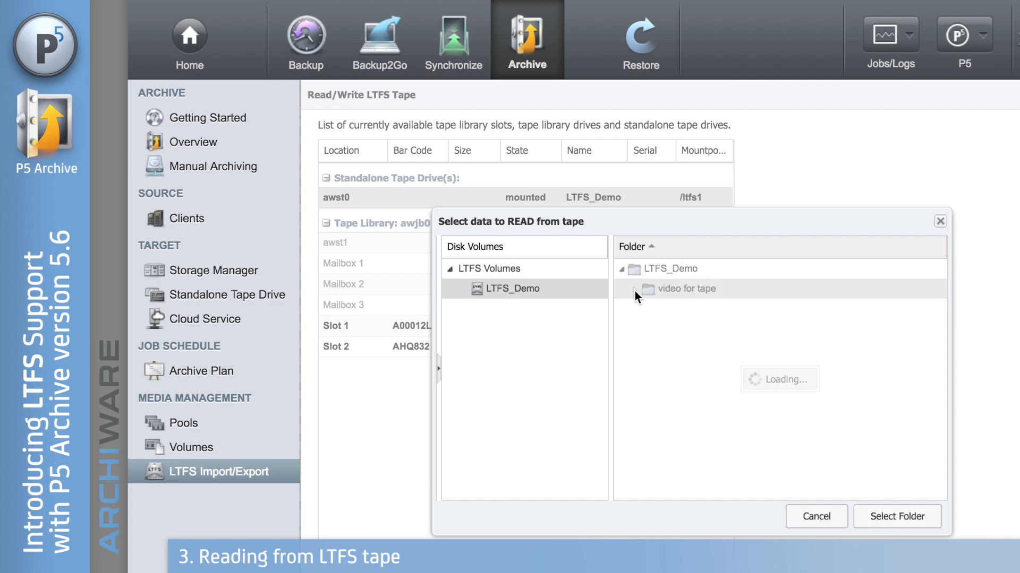
{"action": "left_click", "coordinate": [622, 289]}
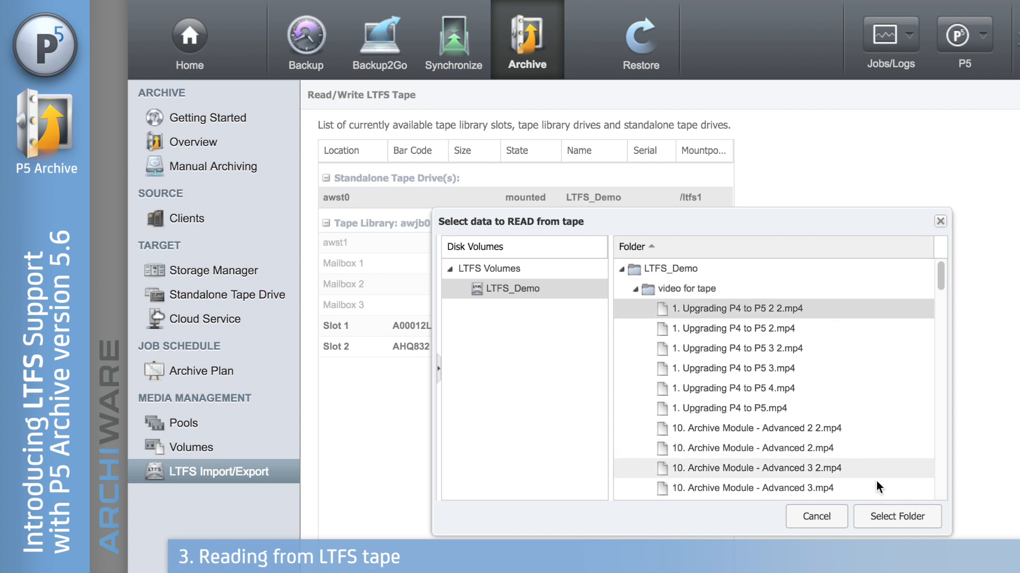
{"action": "mouse_move", "coordinate": [897, 517]}
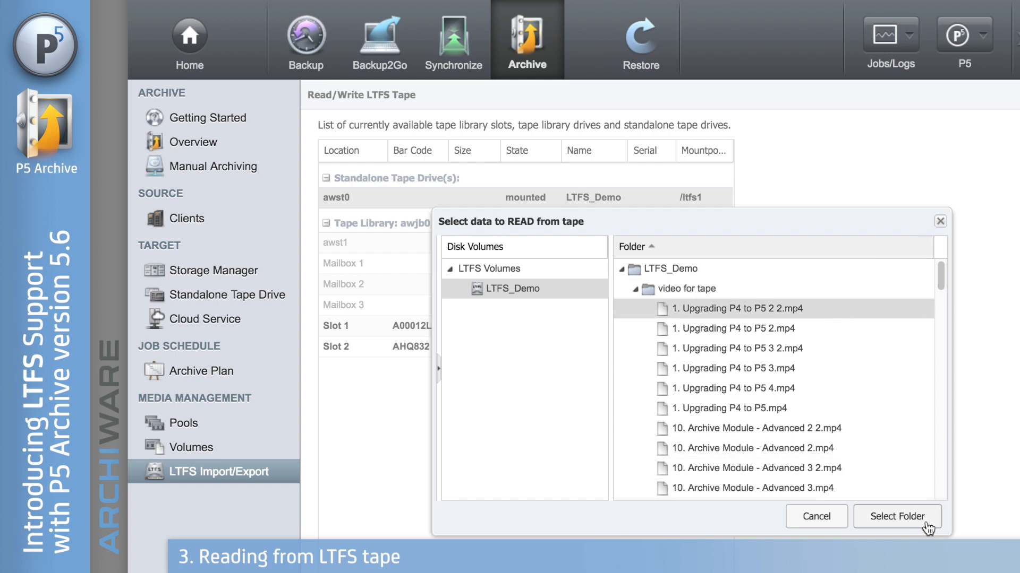
{"action": "left_click", "coordinate": [897, 516]}
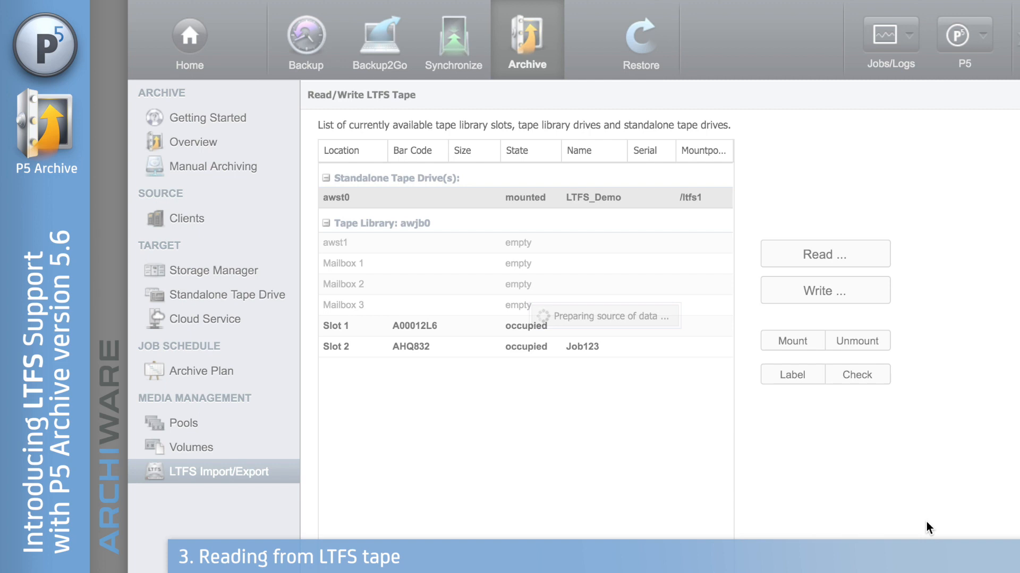
Copy '1. Upgrading P4 to P5 2 2.mp4' from tape to david's Desktop and acknowledge completion.
{"action": "left_click", "coordinate": [824, 254]}
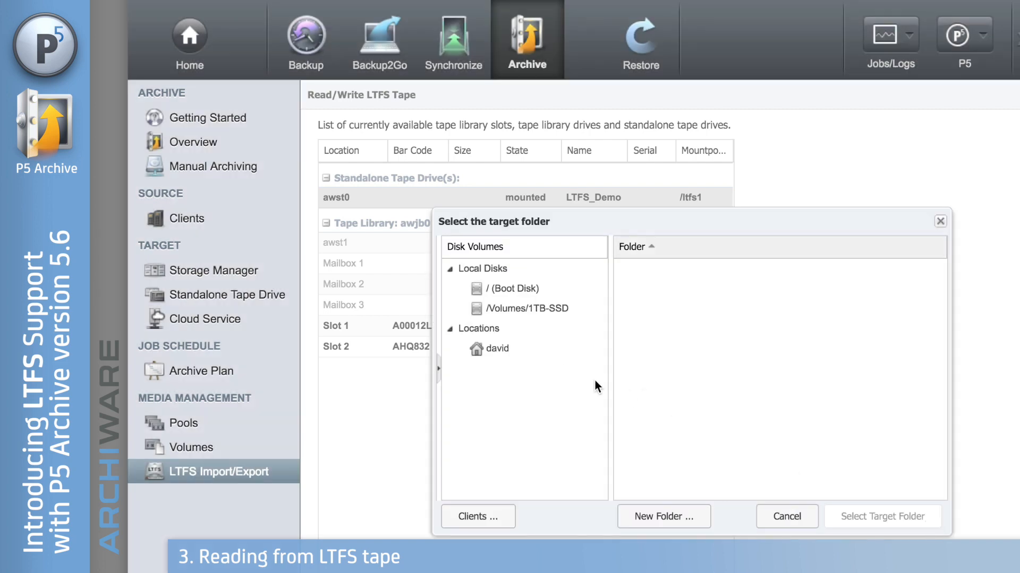
{"action": "left_click", "coordinate": [496, 349]}
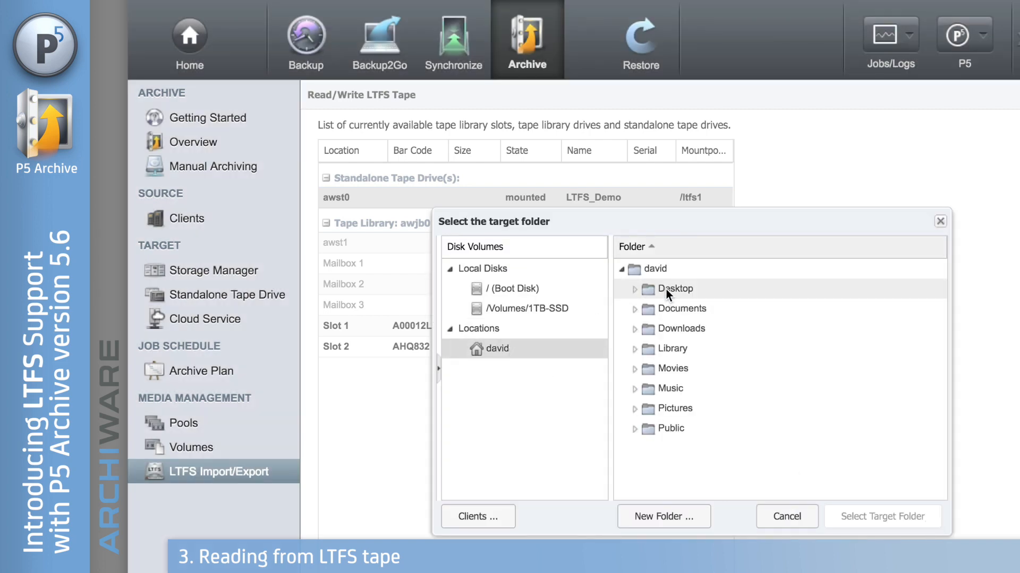
{"action": "left_click", "coordinate": [674, 289]}
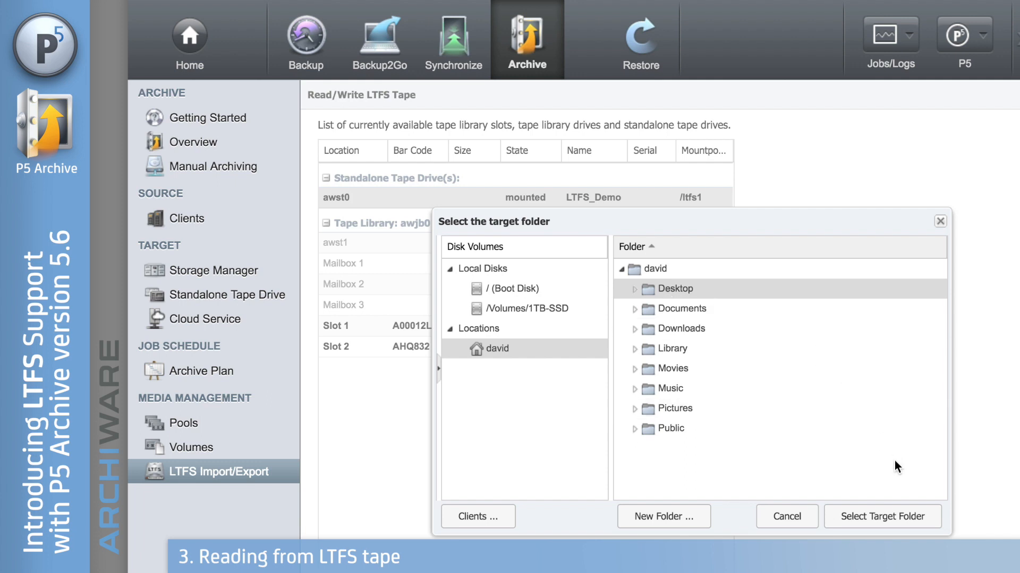
{"action": "left_click", "coordinate": [883, 517]}
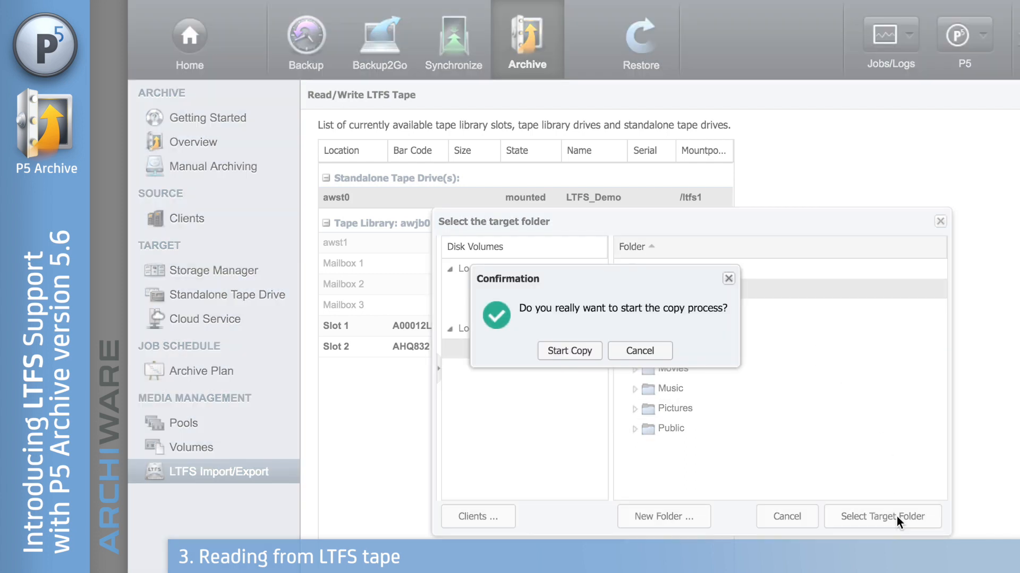
{"action": "left_click", "coordinate": [568, 351]}
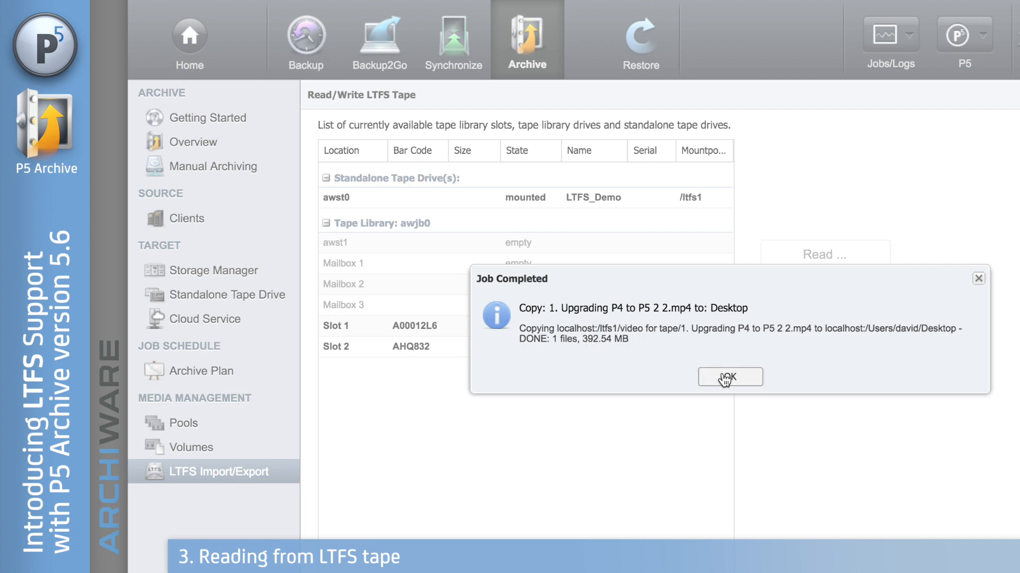
{"action": "left_click", "coordinate": [730, 377]}
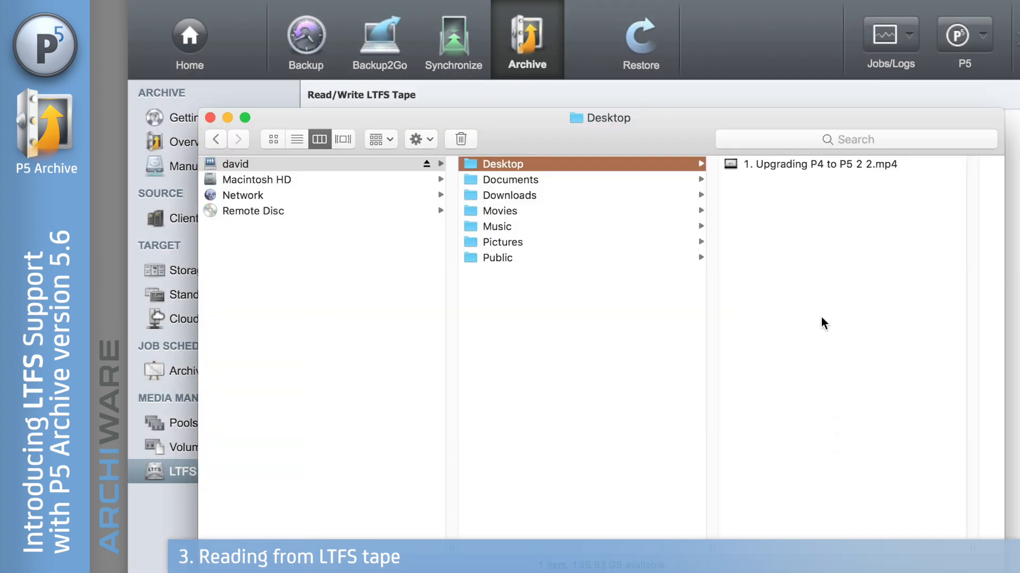
{"action": "mouse_move", "coordinate": [787, 171]}
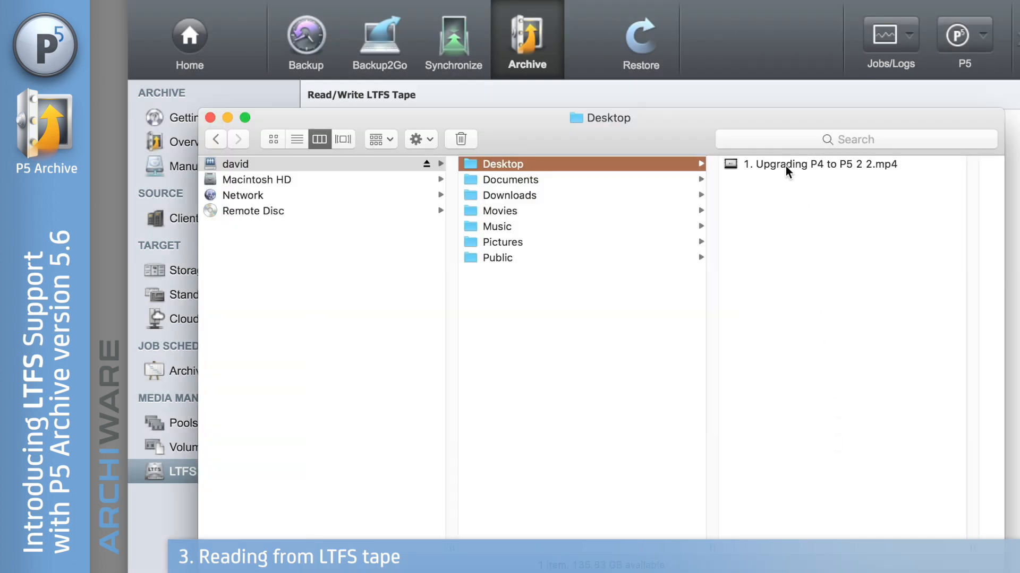
Play '1. Upgrading P4 to P5 2 2.mp4' from the Desktop in QuickTime, then close it.
{"action": "left_click", "coordinate": [820, 164]}
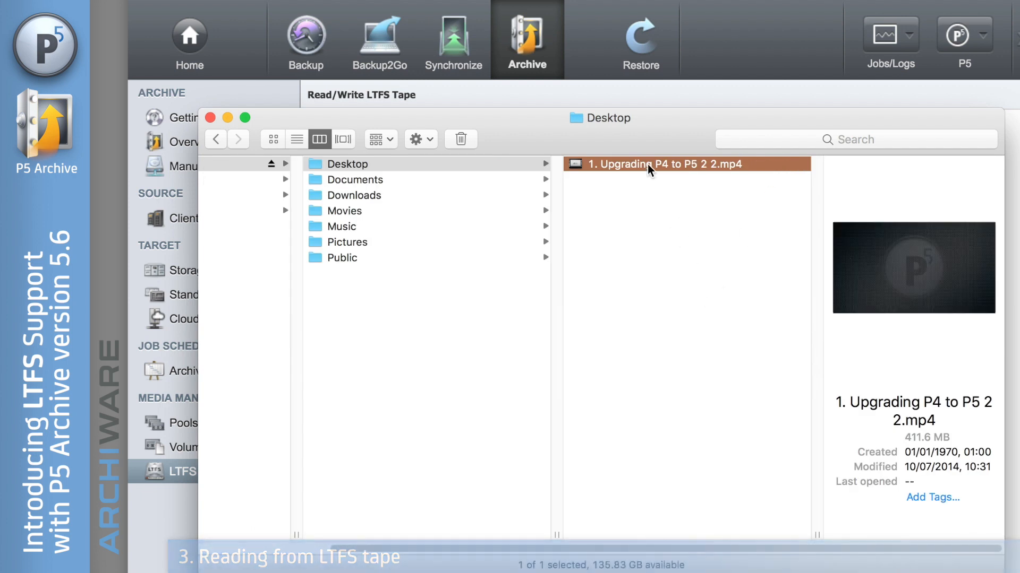
{"action": "double_click", "coordinate": [664, 164]}
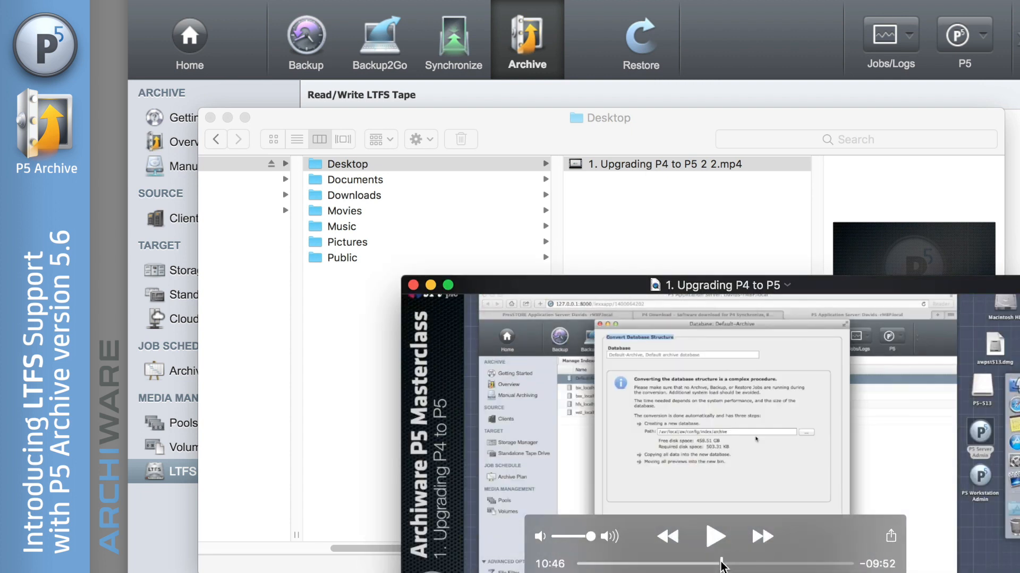
{"action": "mouse_move", "coordinate": [414, 286]}
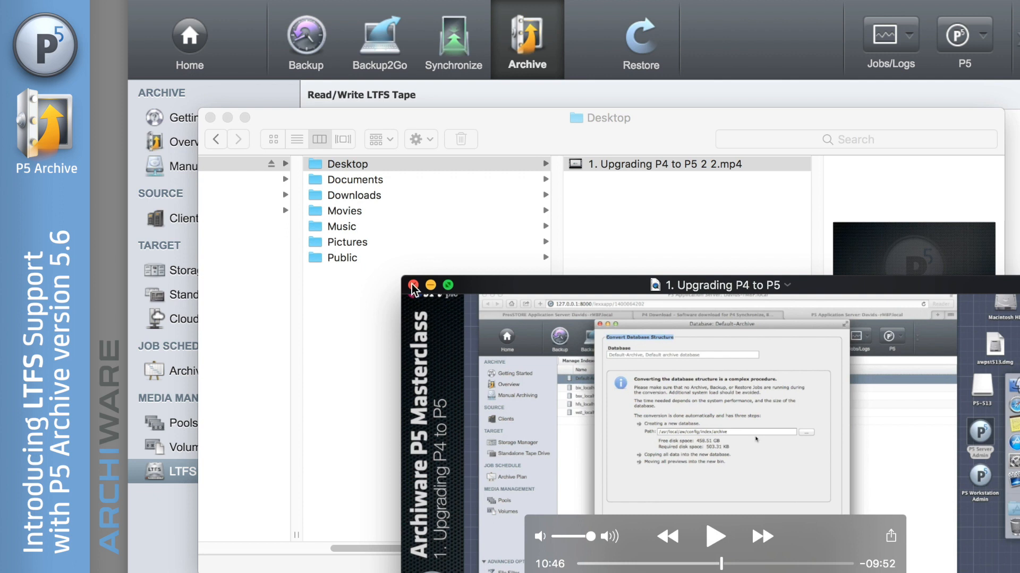
{"action": "left_click", "coordinate": [414, 287]}
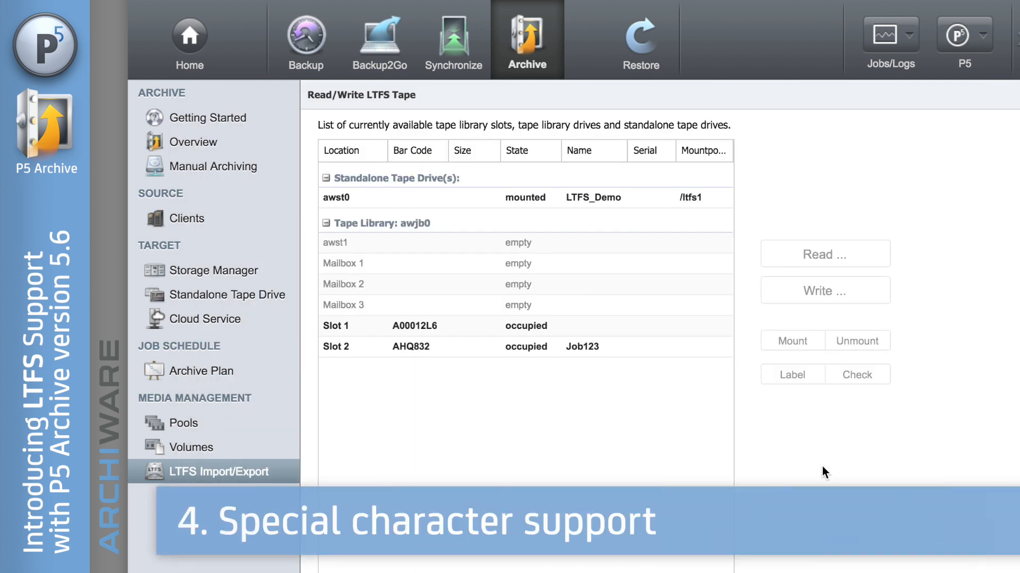
{"action": "mouse_move", "coordinate": [664, 410]}
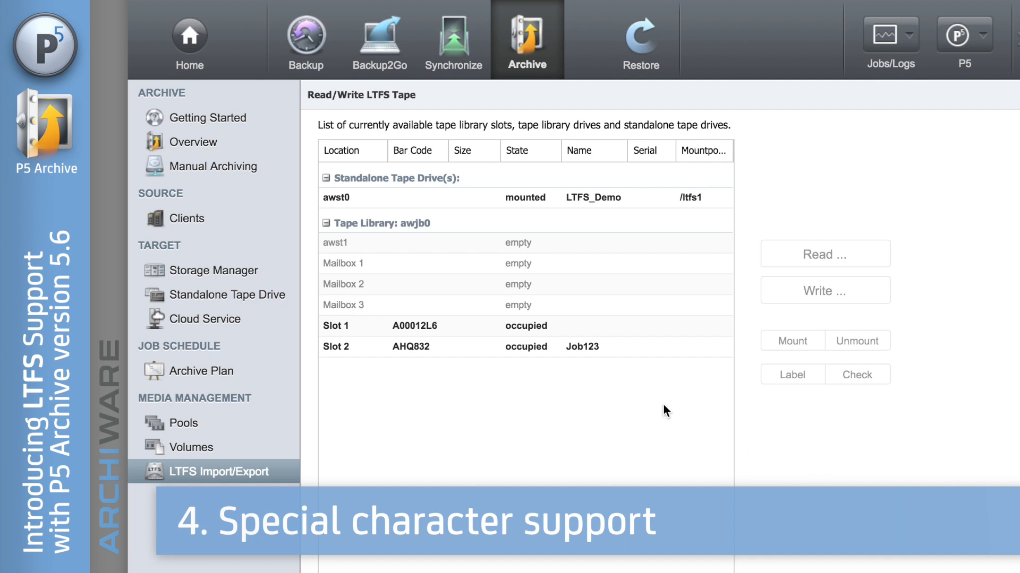
{"action": "mouse_move", "coordinate": [670, 331]}
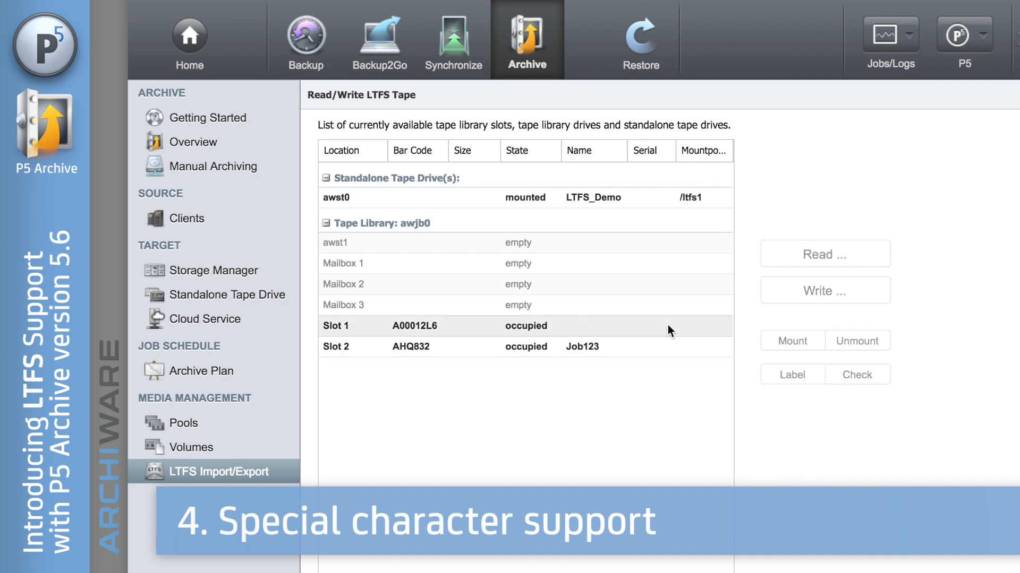
{"action": "mouse_move", "coordinate": [679, 326]}
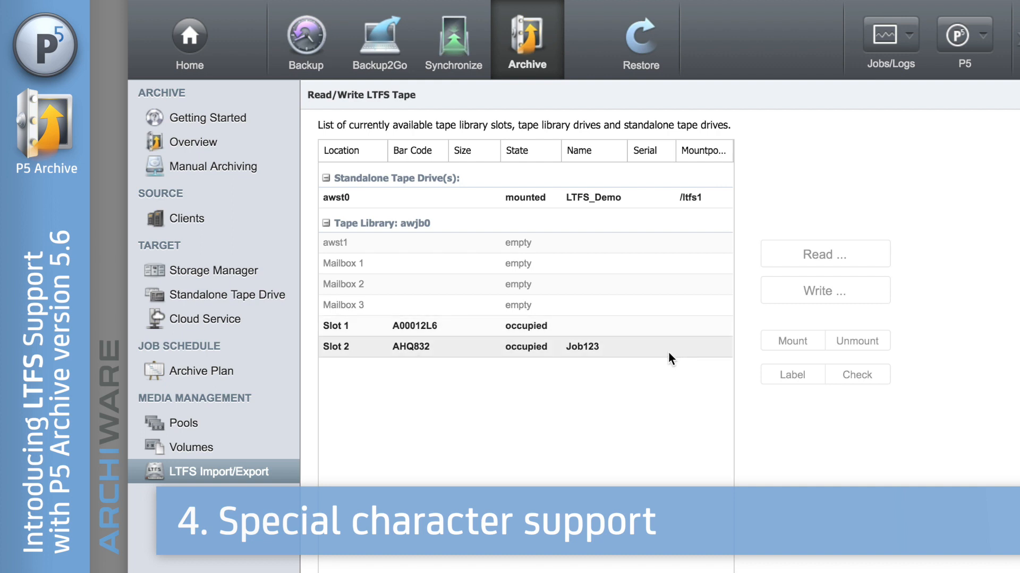
{"action": "mouse_move", "coordinate": [660, 351]}
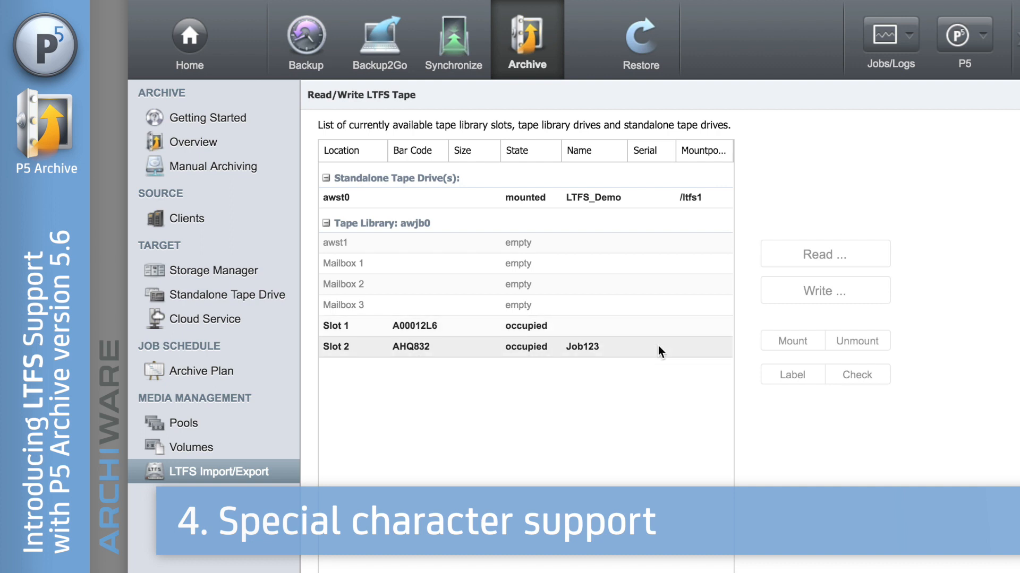
{"action": "mouse_move", "coordinate": [470, 345]}
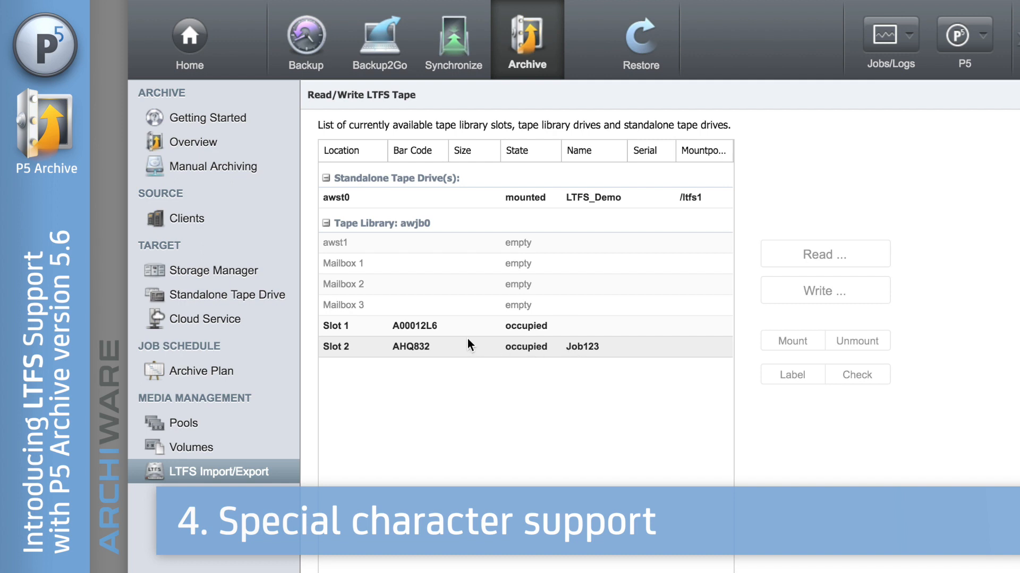
{"action": "mouse_move", "coordinate": [448, 351]}
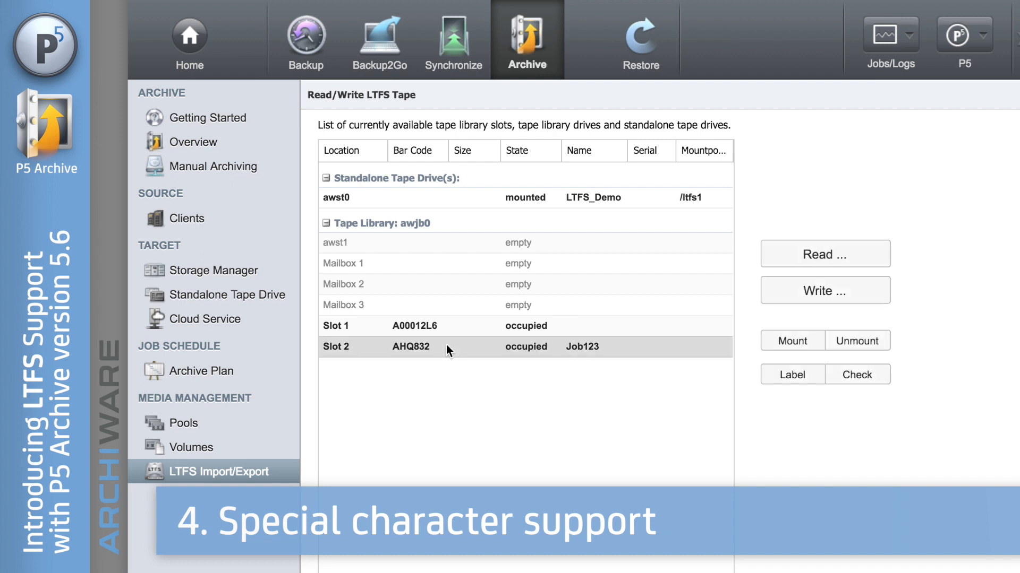
{"action": "mouse_move", "coordinate": [793, 340]}
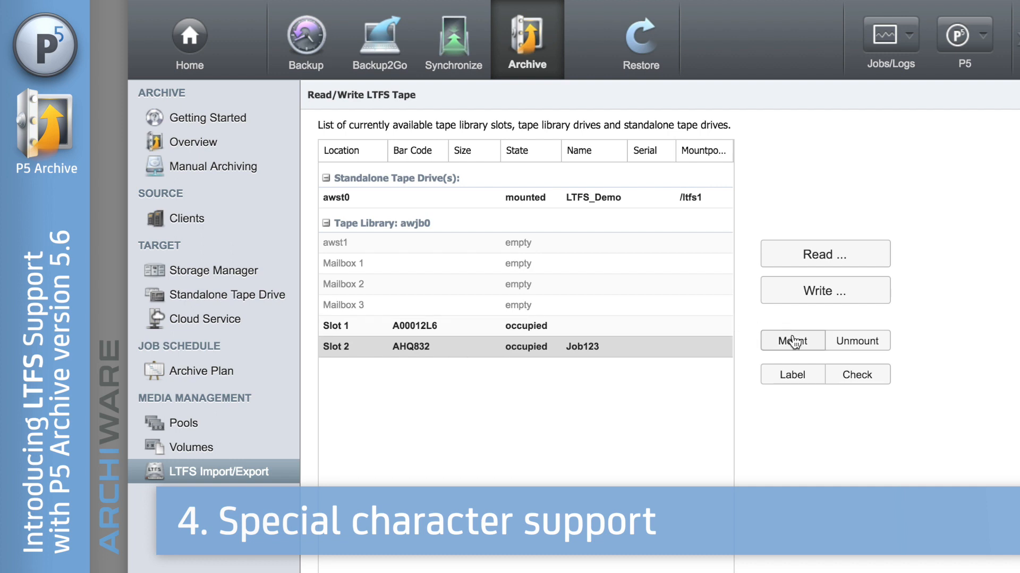
Load tape Job123 (AHQ832) into drive awst1, mounted at /ltfs2, and acknowledge completion.
{"action": "left_click", "coordinate": [792, 339]}
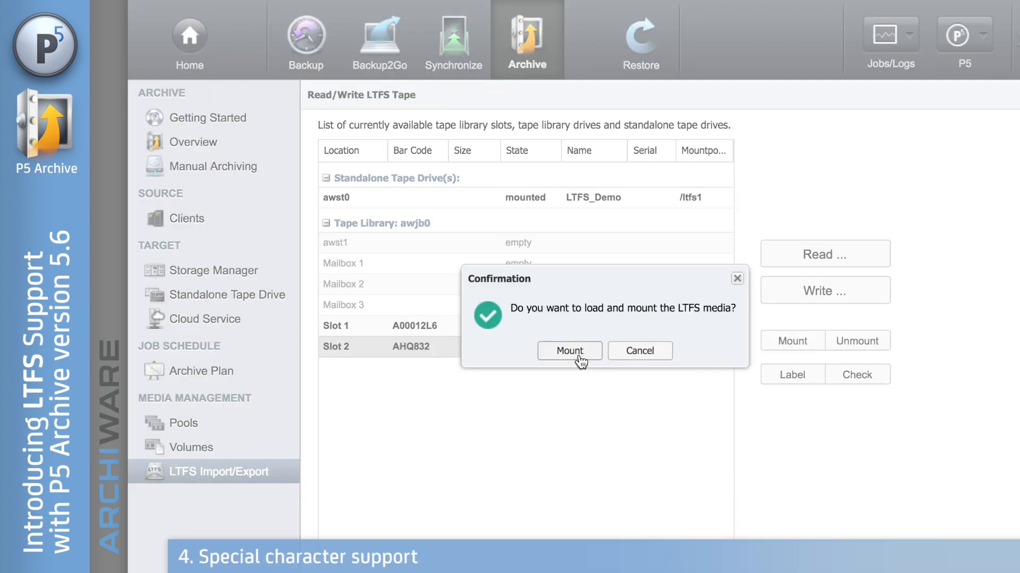
{"action": "left_click", "coordinate": [569, 350]}
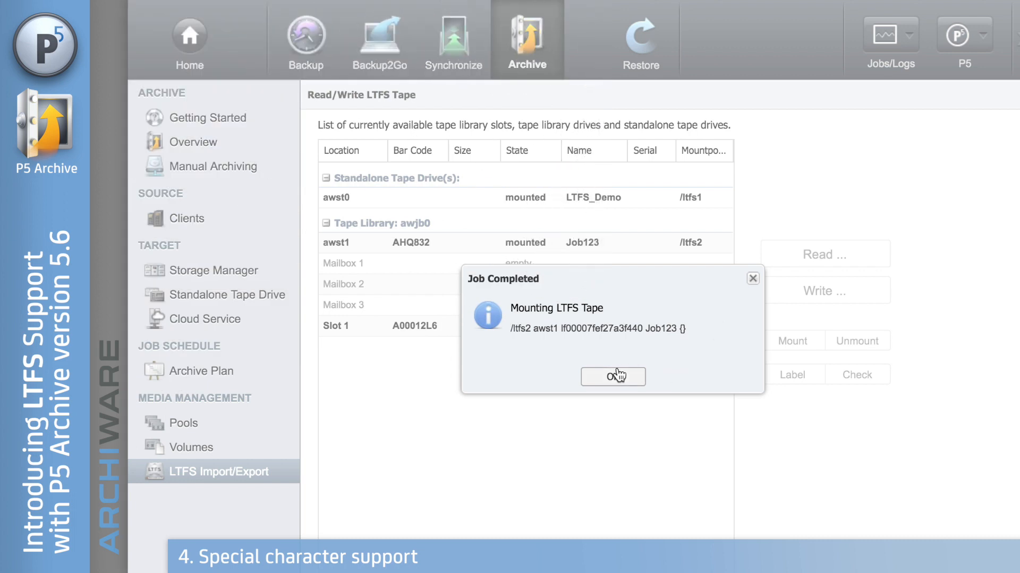
{"action": "left_click", "coordinate": [611, 377]}
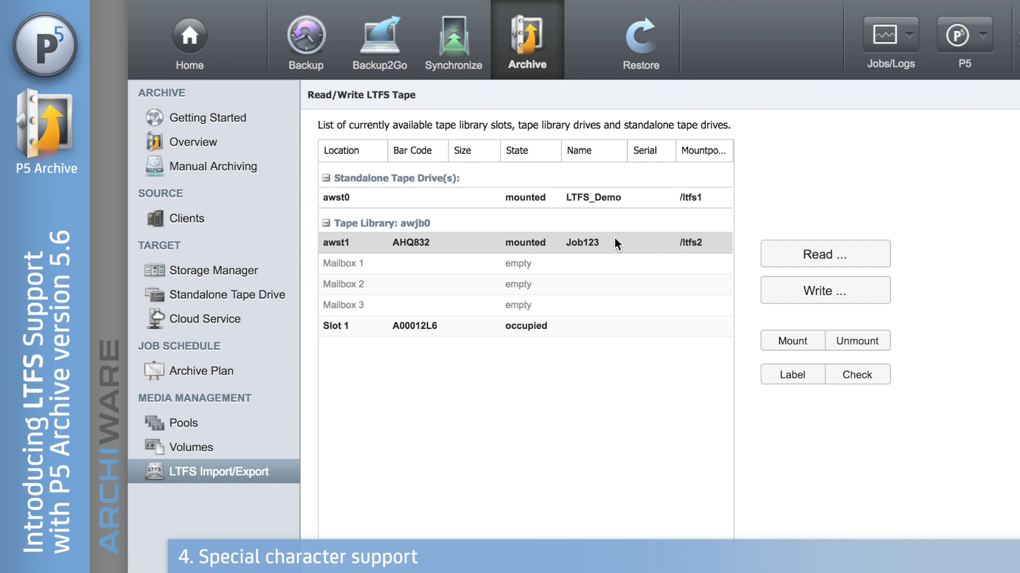
{"action": "mouse_move", "coordinate": [657, 250]}
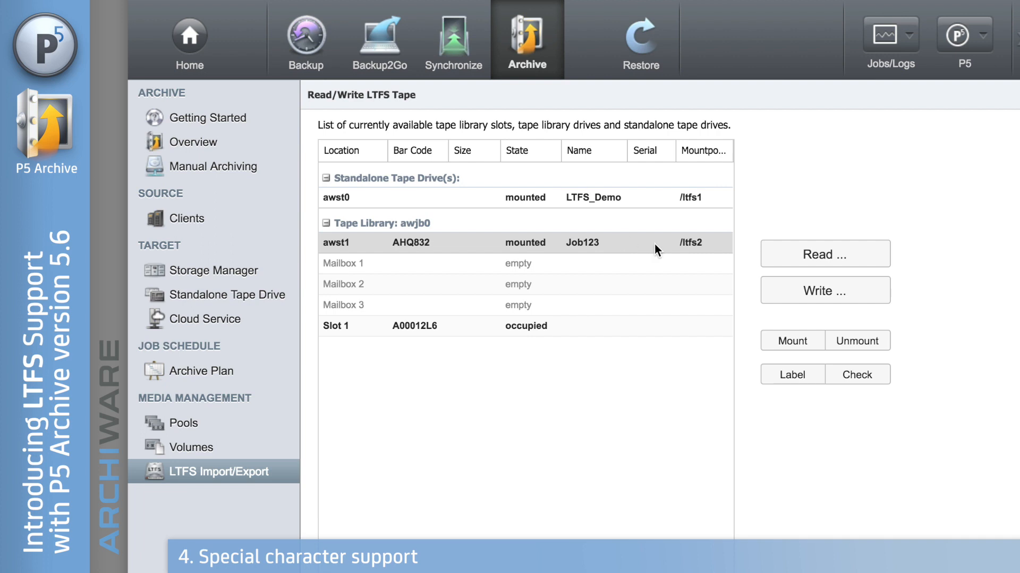
{"action": "mouse_move", "coordinate": [843, 294]}
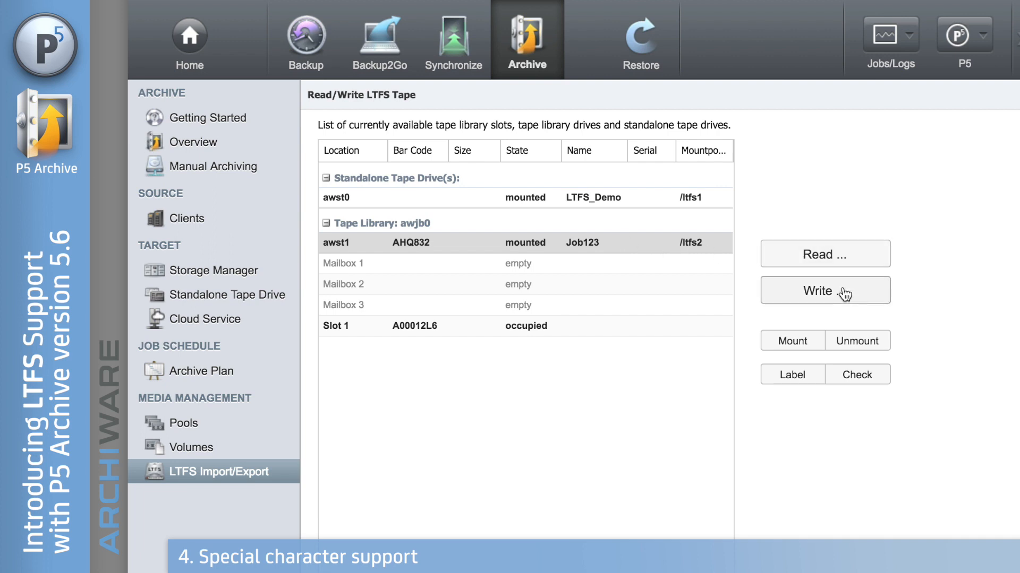
Choose Job123's file name examples > filenames folder as the data to read.
{"action": "left_click", "coordinate": [825, 254]}
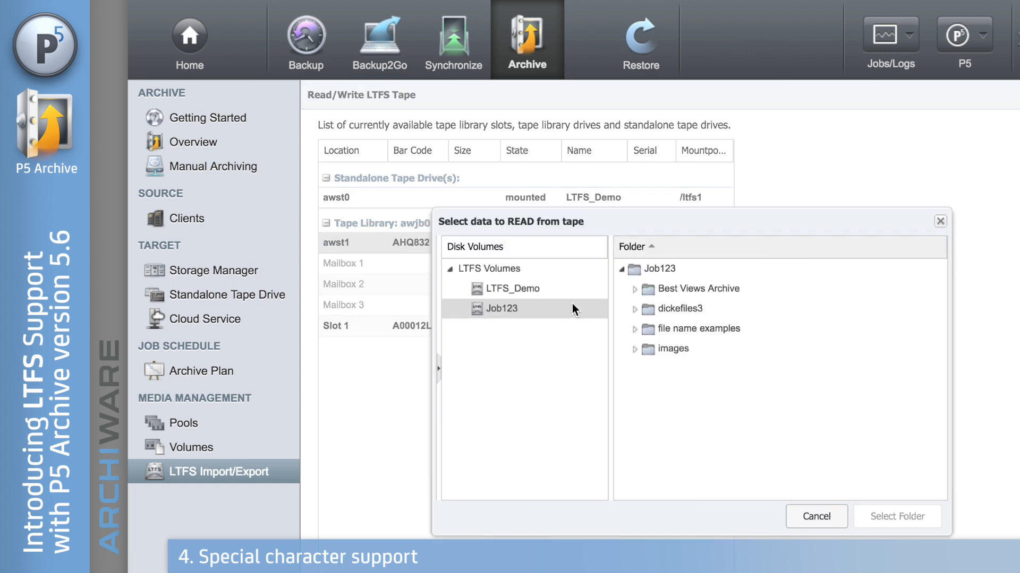
{"action": "mouse_move", "coordinate": [561, 321]}
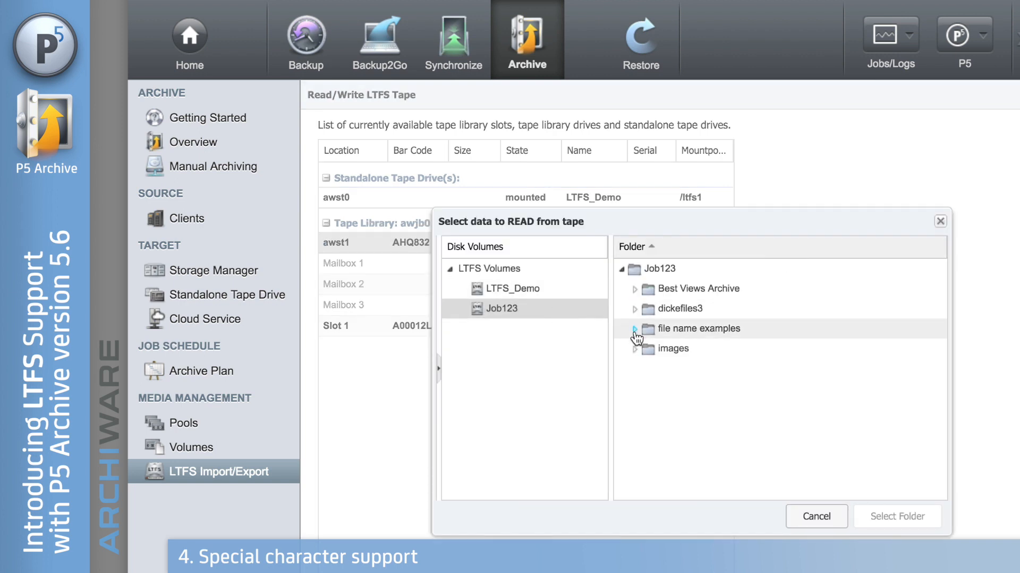
{"action": "left_click", "coordinate": [635, 330]}
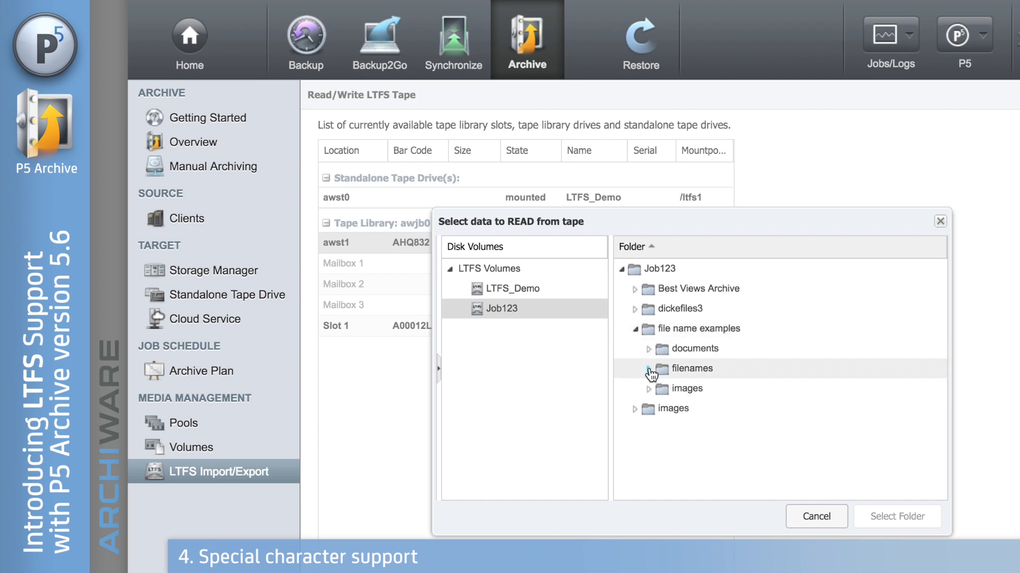
{"action": "left_click", "coordinate": [648, 369]}
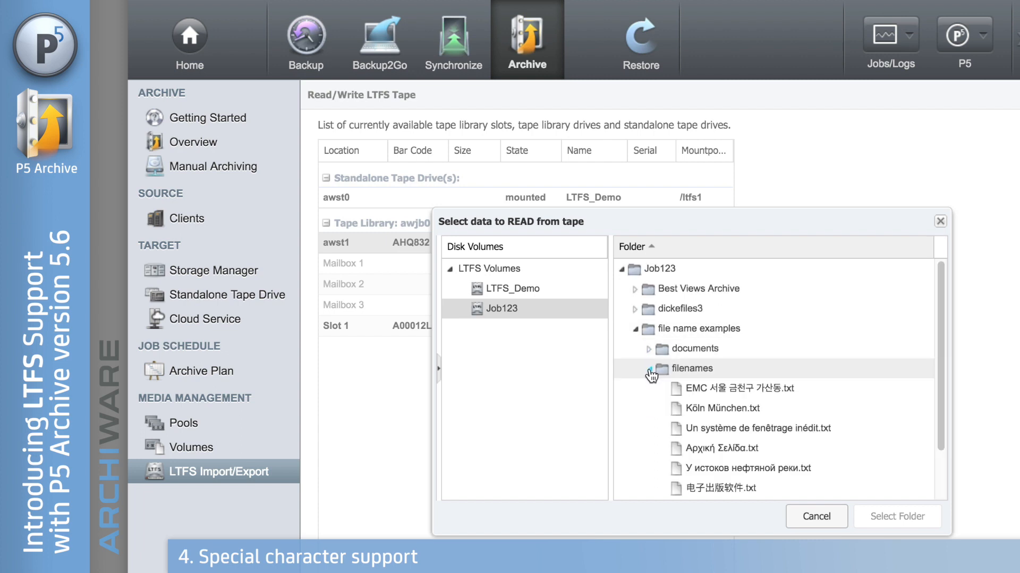
{"action": "left_click", "coordinate": [692, 368]}
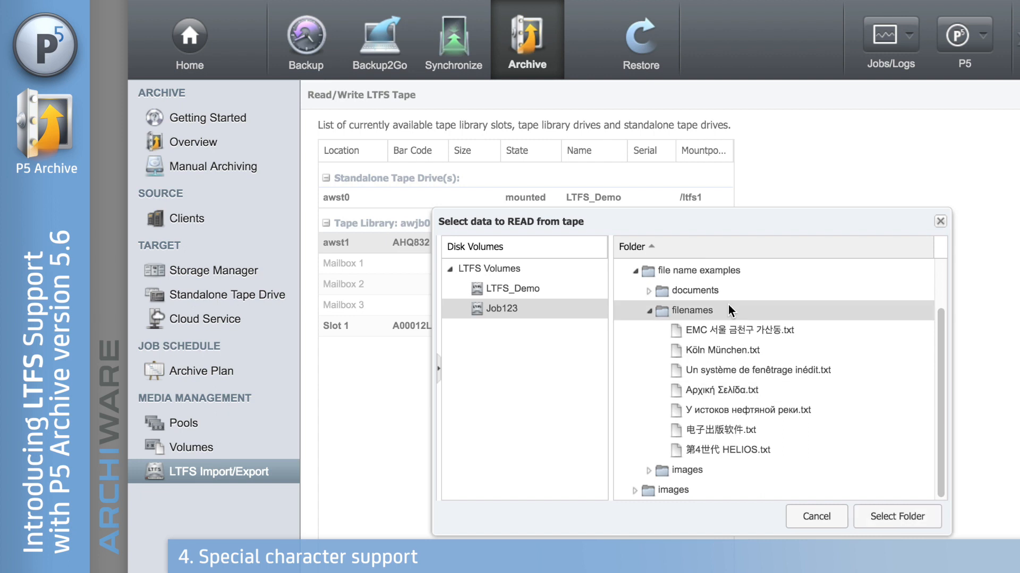
{"action": "left_click", "coordinate": [895, 516]}
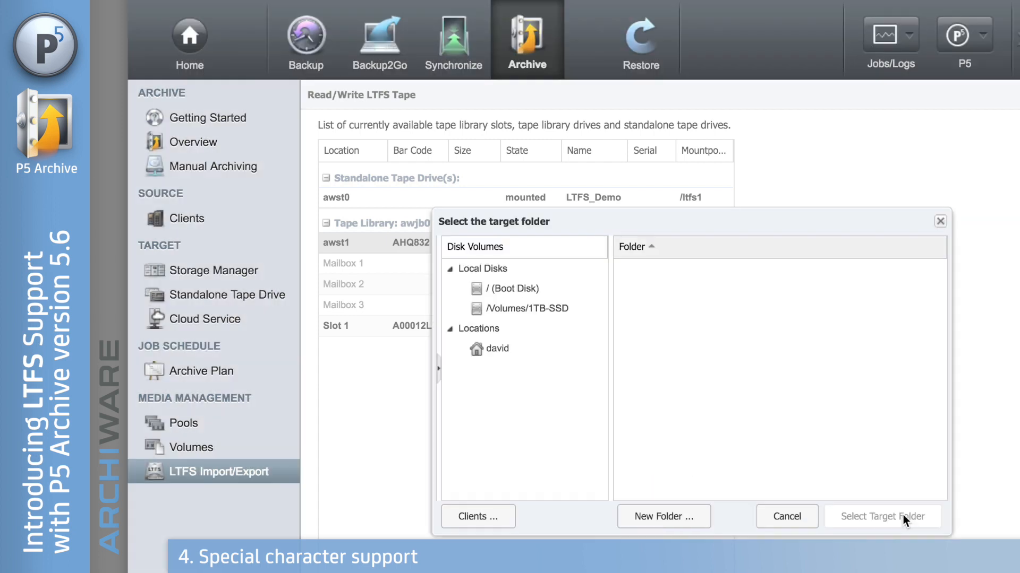
Copy the filenames folder to david's Desktop and acknowledge the completed job.
{"action": "left_click", "coordinate": [498, 348]}
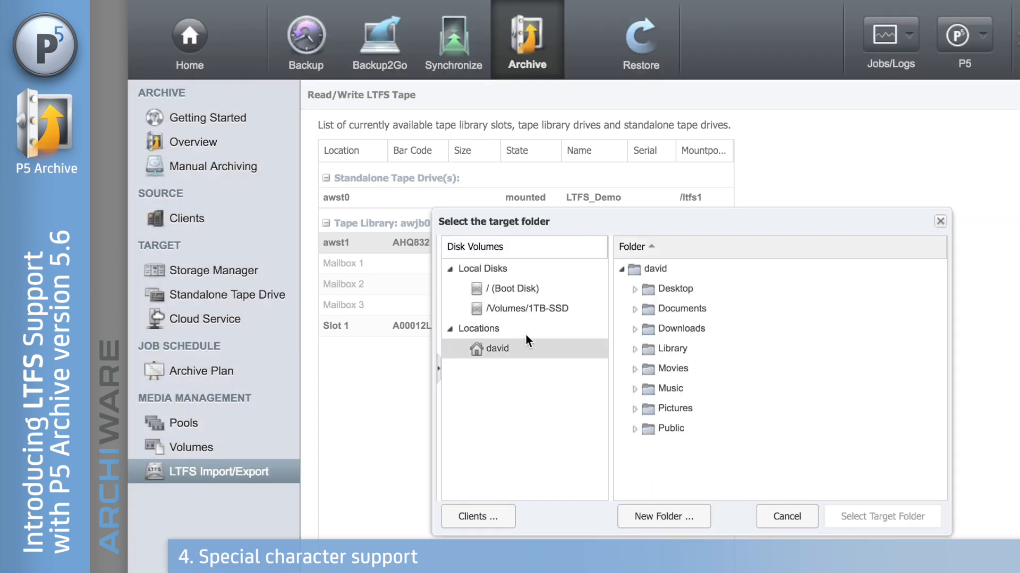
{"action": "left_click", "coordinate": [676, 289]}
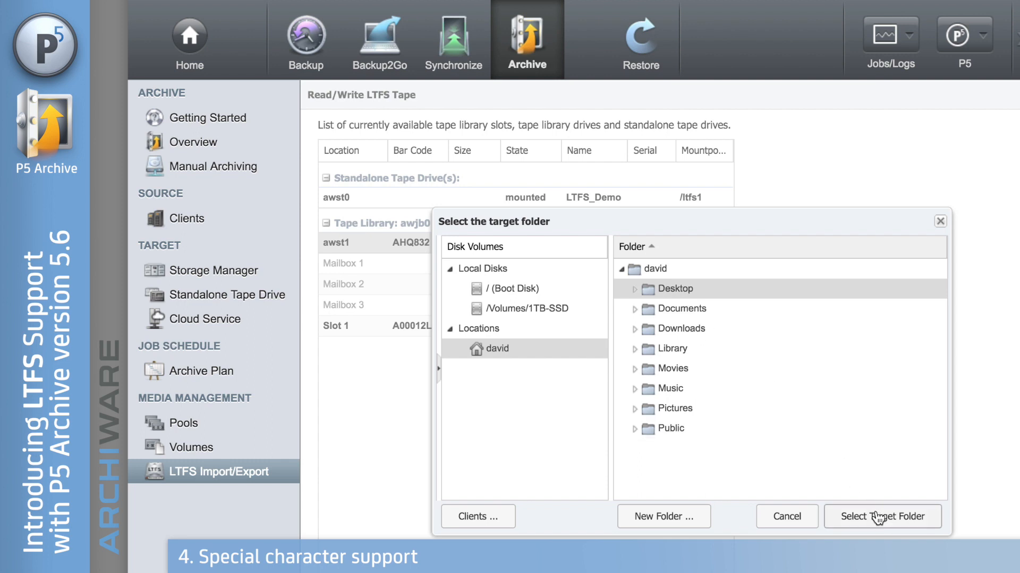
{"action": "left_click", "coordinate": [882, 517]}
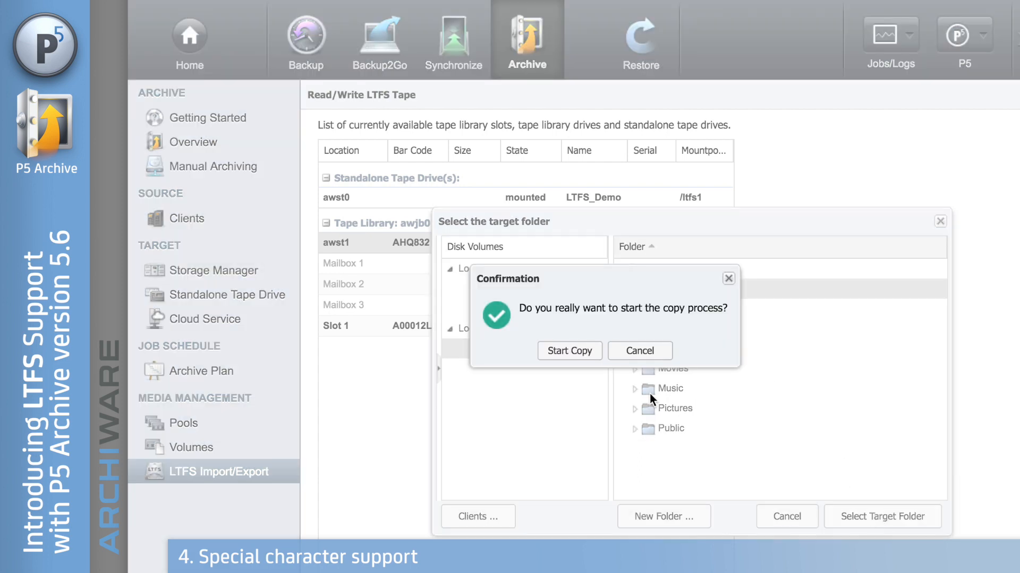
{"action": "left_click", "coordinate": [568, 351]}
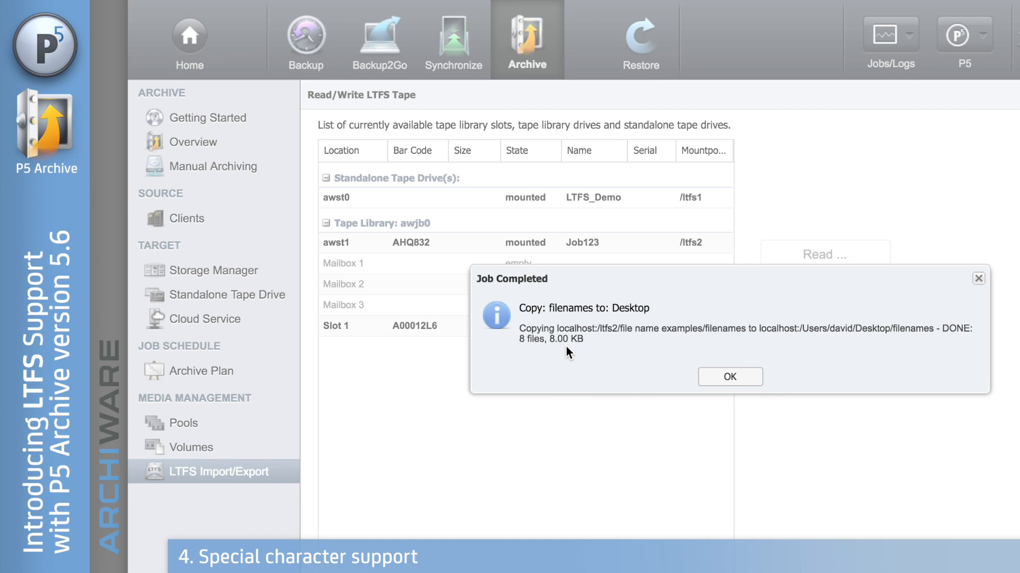
{"action": "left_click", "coordinate": [728, 377]}
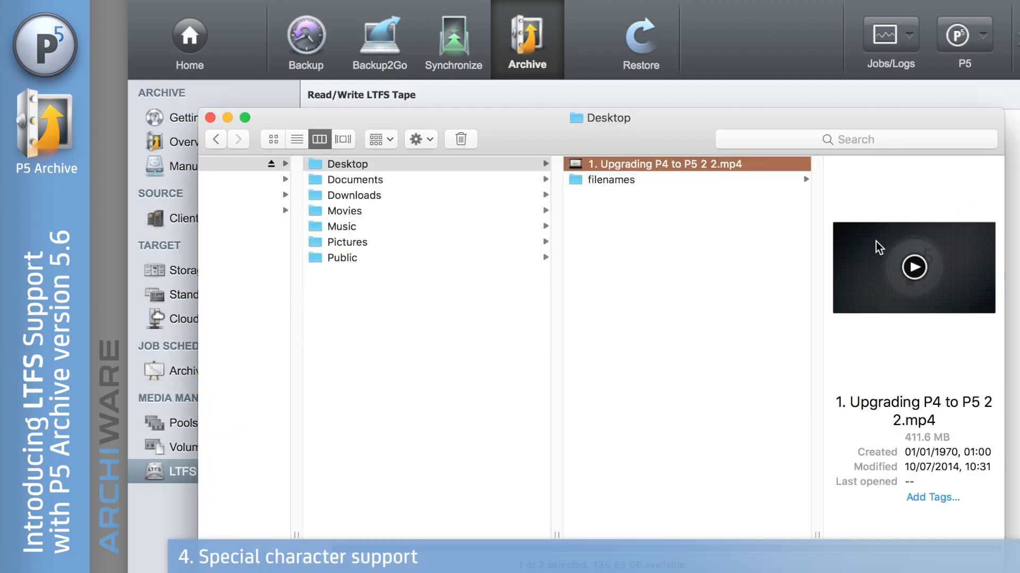
List the multilingual text files inside the Desktop filenames folder in Finder.
{"action": "left_click", "coordinate": [611, 180]}
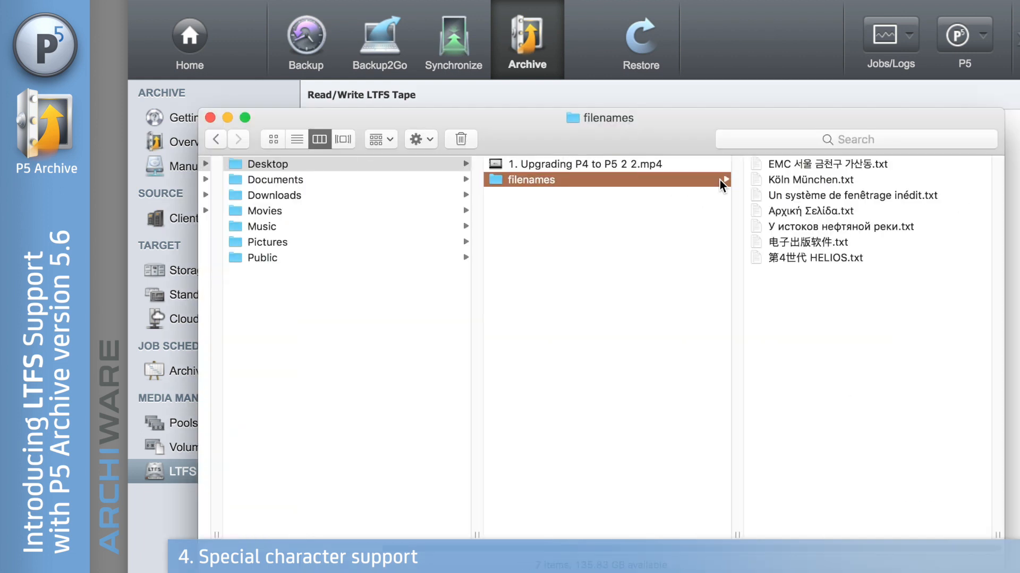
{"action": "mouse_move", "coordinate": [678, 143]}
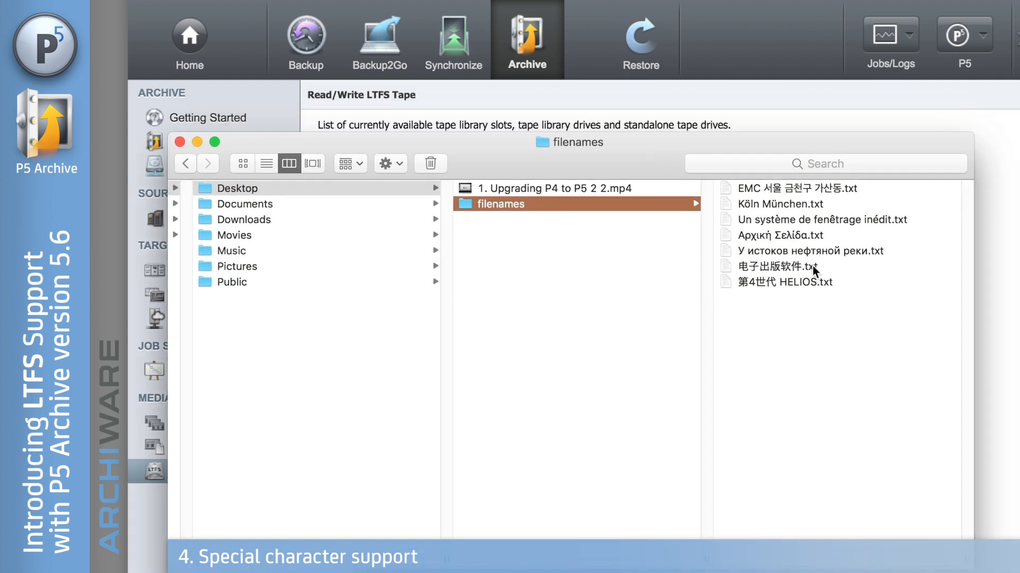
{"action": "mouse_move", "coordinate": [849, 291]}
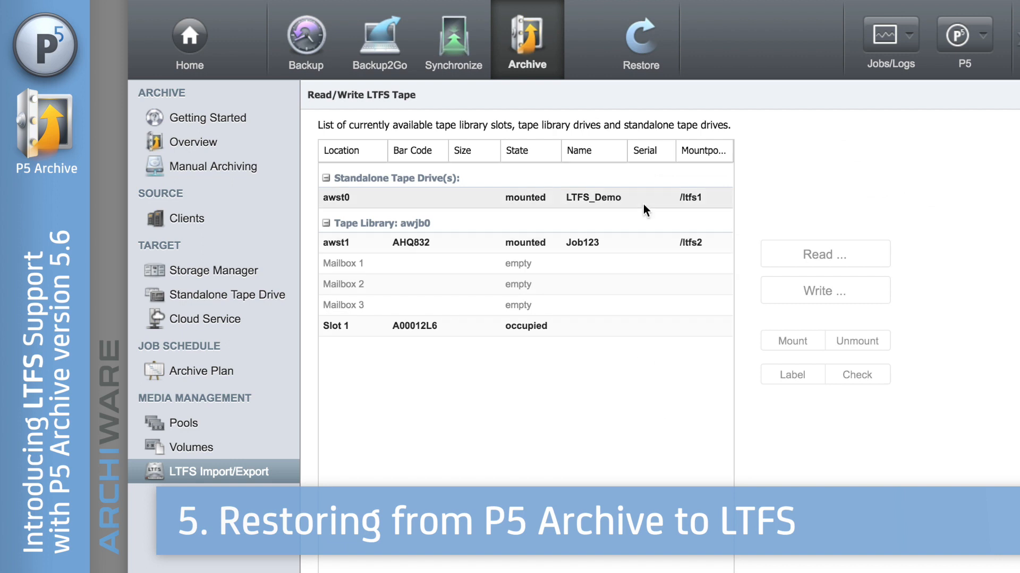
Select the awst1 Job123 tape and switch to the Restore area.
{"action": "left_click", "coordinate": [526, 242]}
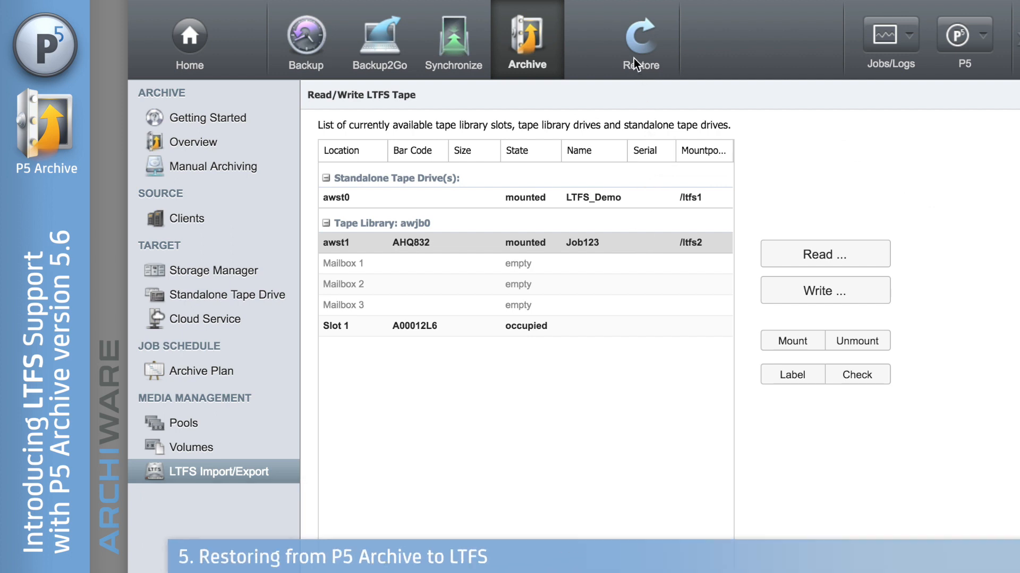
{"action": "left_click", "coordinate": [639, 39]}
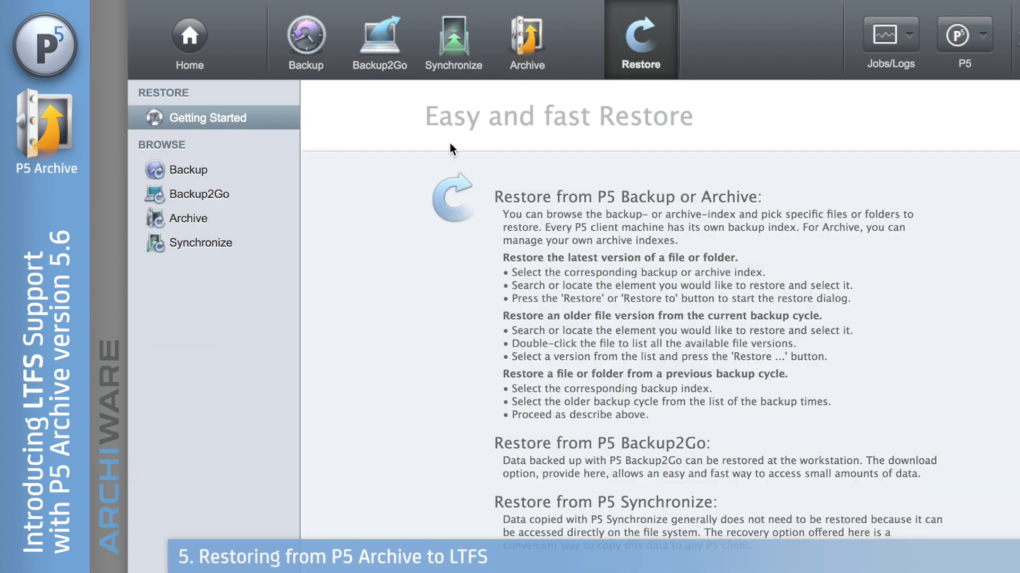
Add gucci_graphics and prada_production from the archive to the restore selection and open Restore To.
{"action": "left_click", "coordinate": [188, 218]}
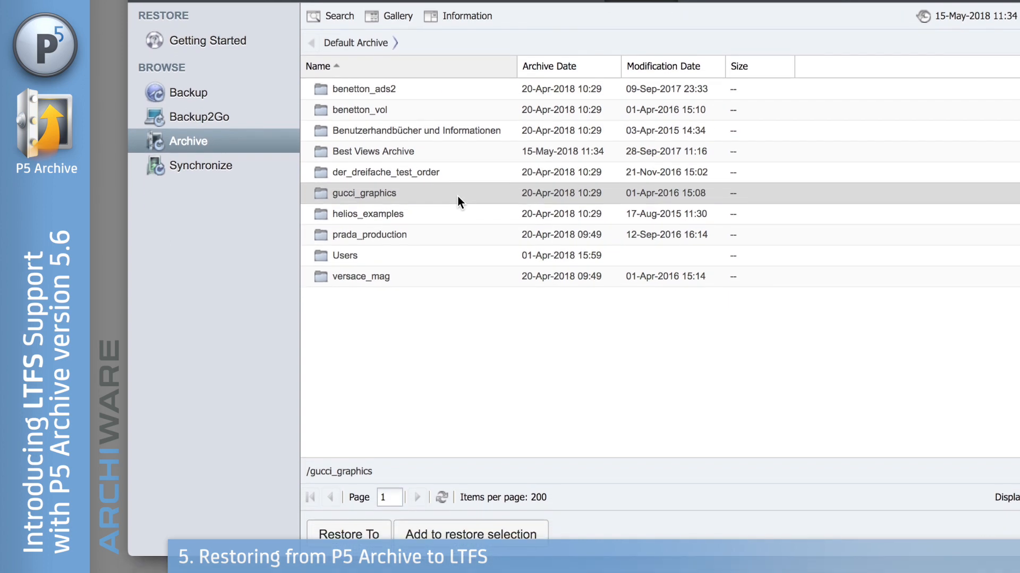
{"action": "left_click", "coordinate": [470, 515]}
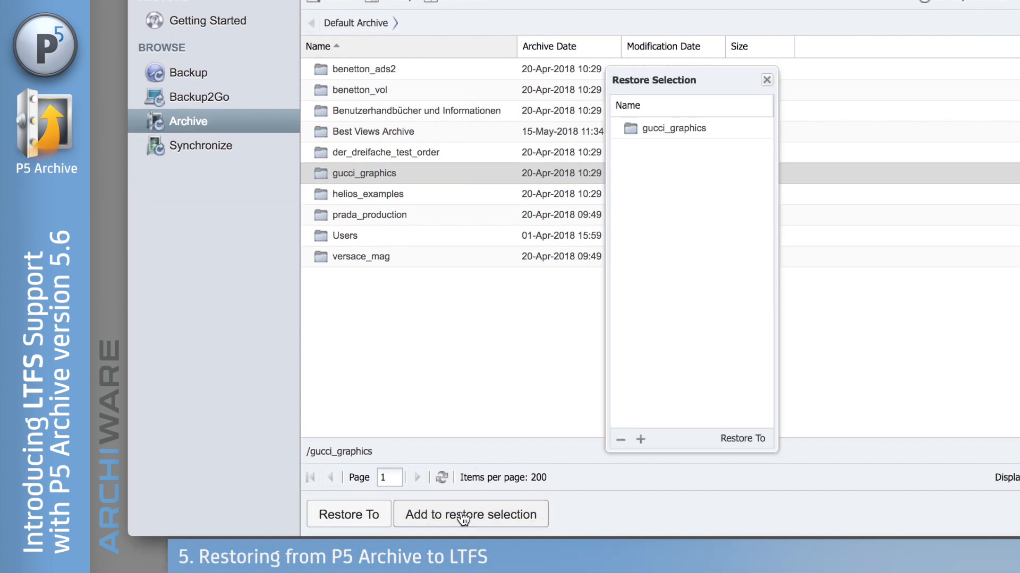
{"action": "mouse_move", "coordinate": [451, 206]}
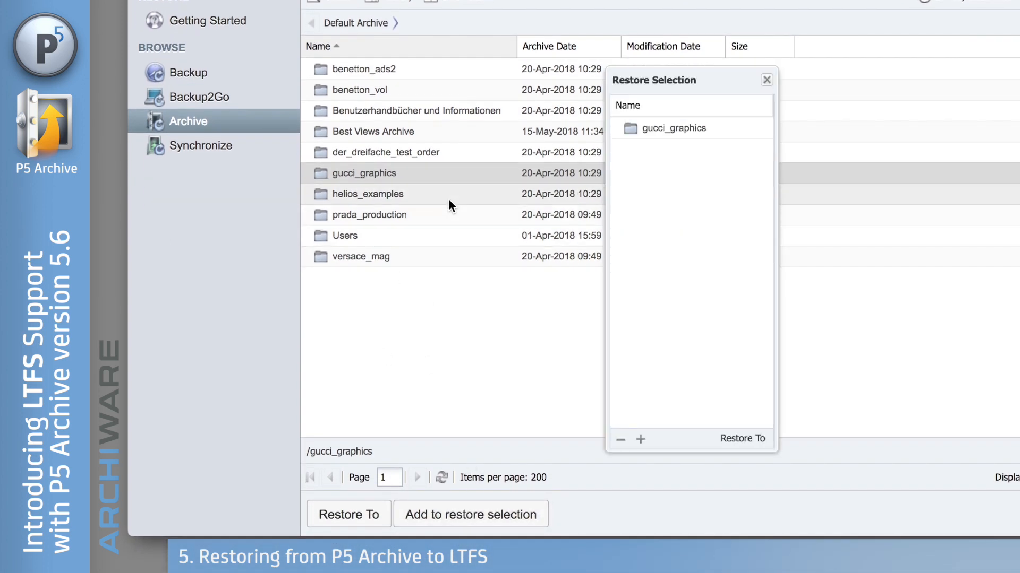
{"action": "left_click", "coordinate": [369, 214]}
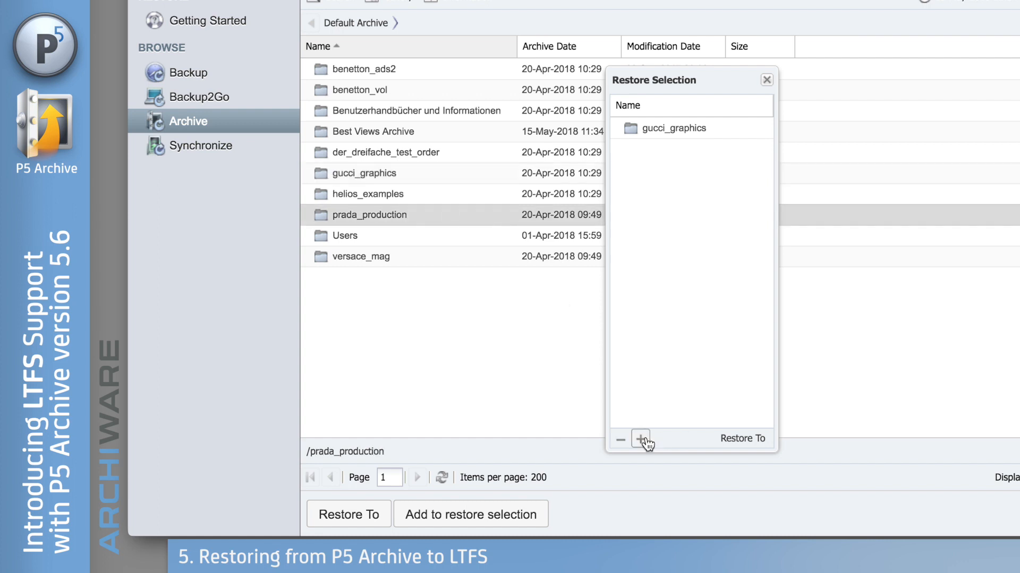
{"action": "left_click", "coordinate": [640, 440]}
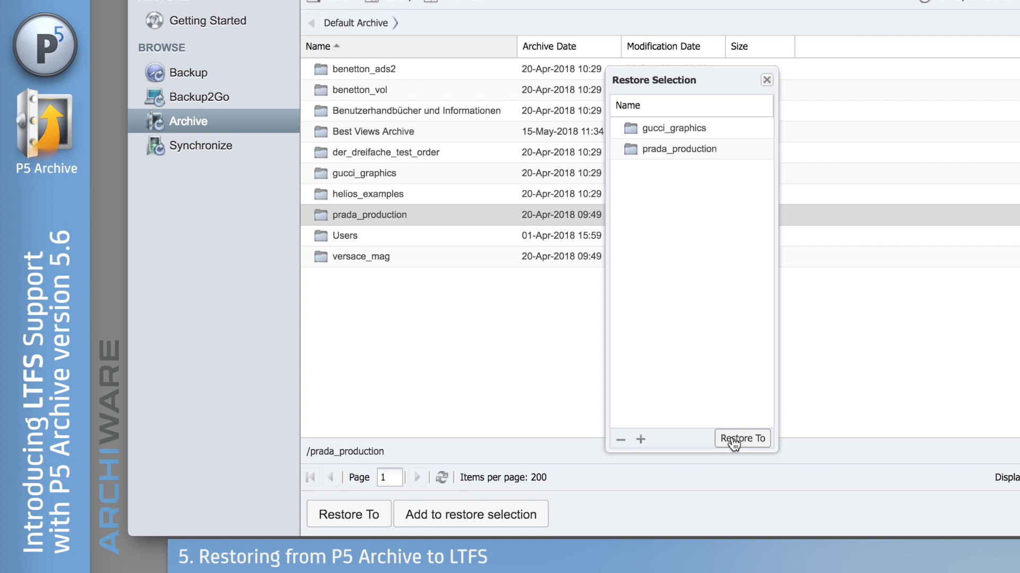
{"action": "left_click", "coordinate": [742, 438]}
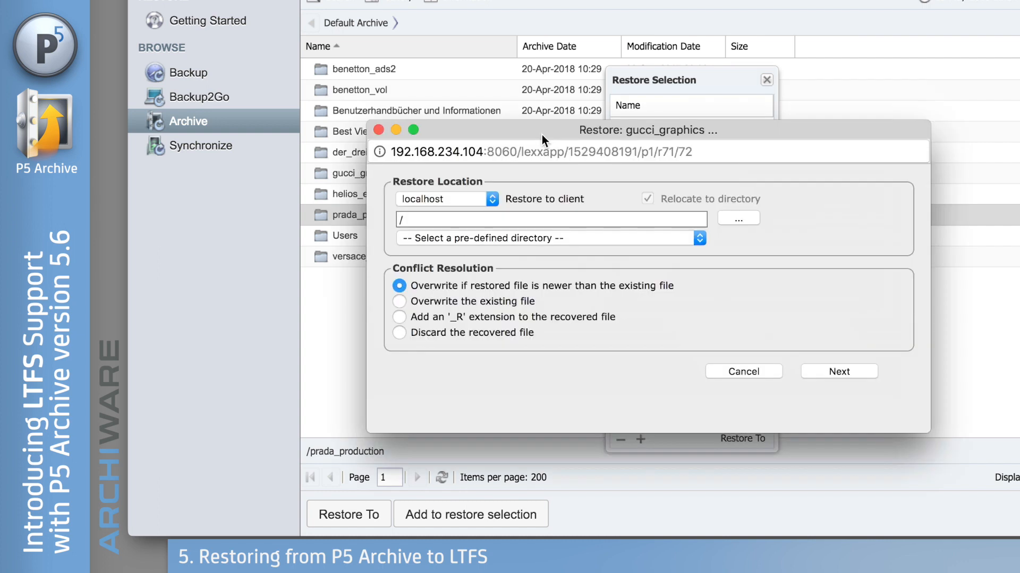
{"action": "mouse_move", "coordinate": [687, 189]}
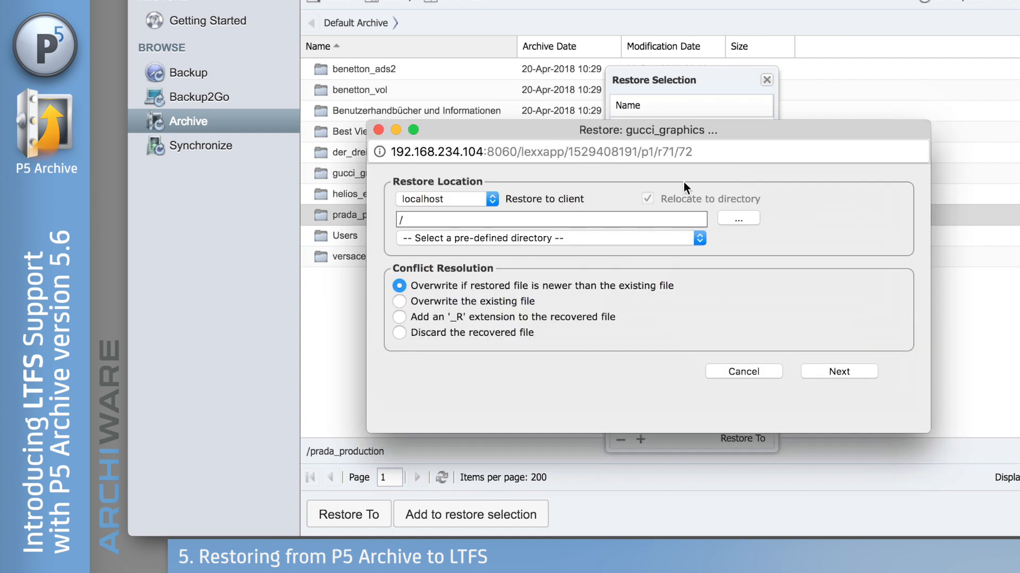
Browse LTFS Volumes > Job123 and pick /ltfs2 as the restore location.
{"action": "left_click", "coordinate": [738, 218]}
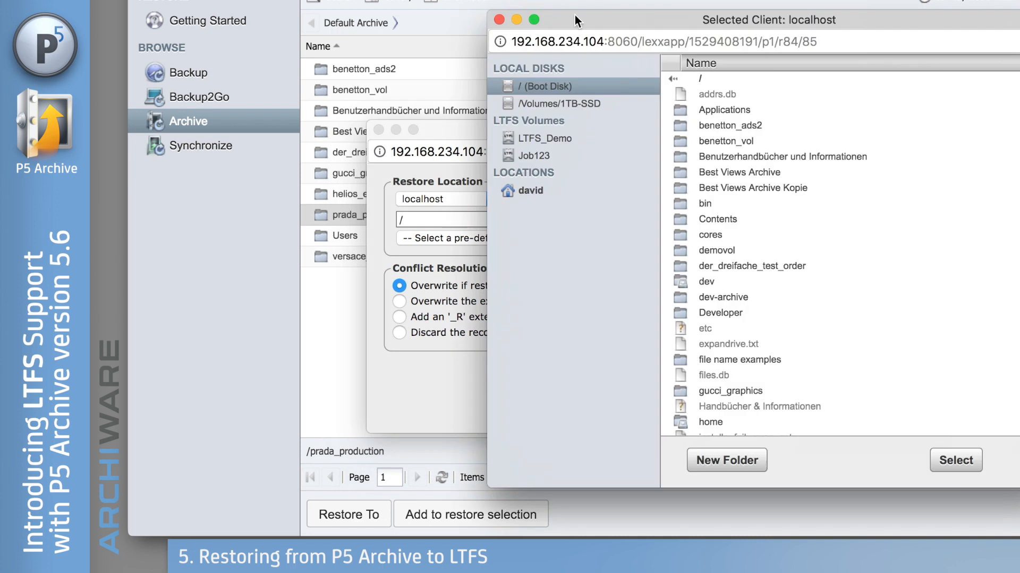
{"action": "mouse_move", "coordinate": [583, 148]}
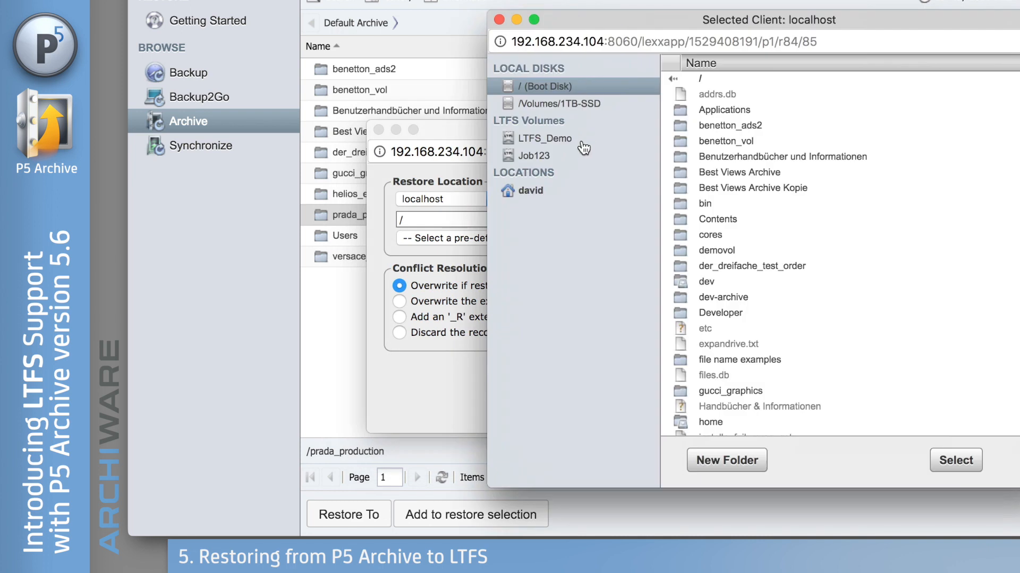
{"action": "mouse_move", "coordinate": [545, 162]}
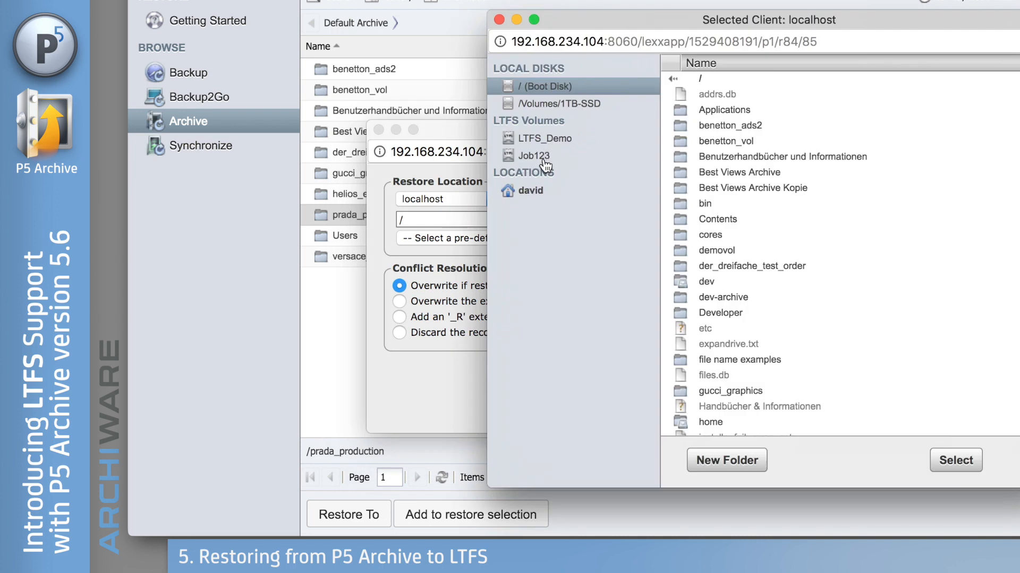
{"action": "left_click", "coordinate": [536, 156]}
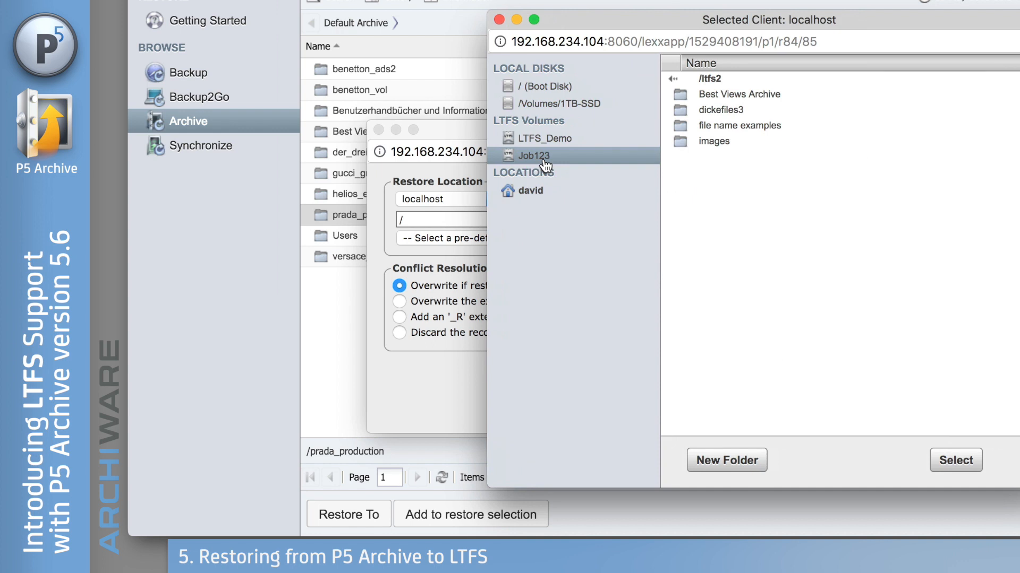
{"action": "mouse_move", "coordinate": [593, 158]}
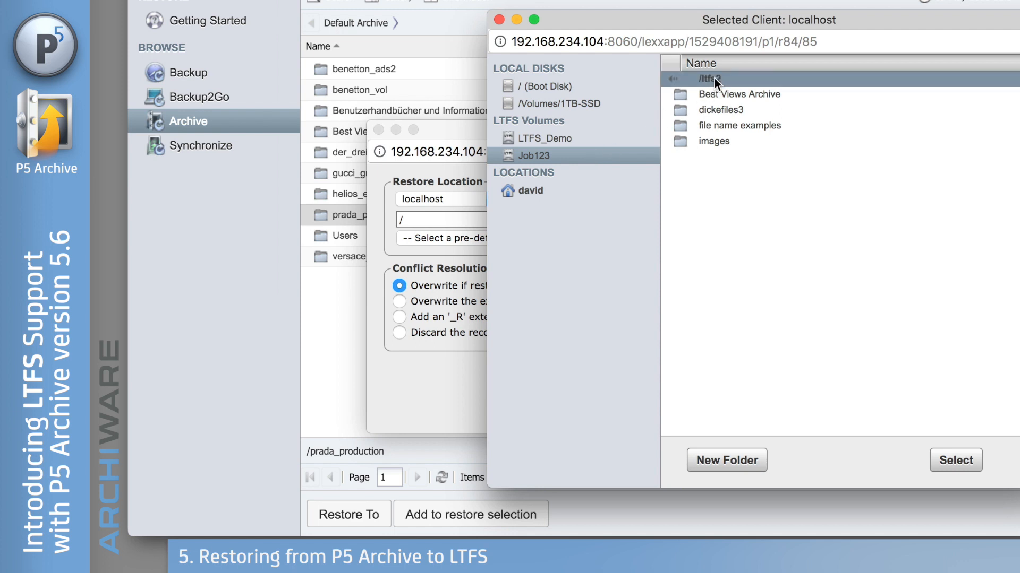
{"action": "mouse_move", "coordinate": [960, 469]}
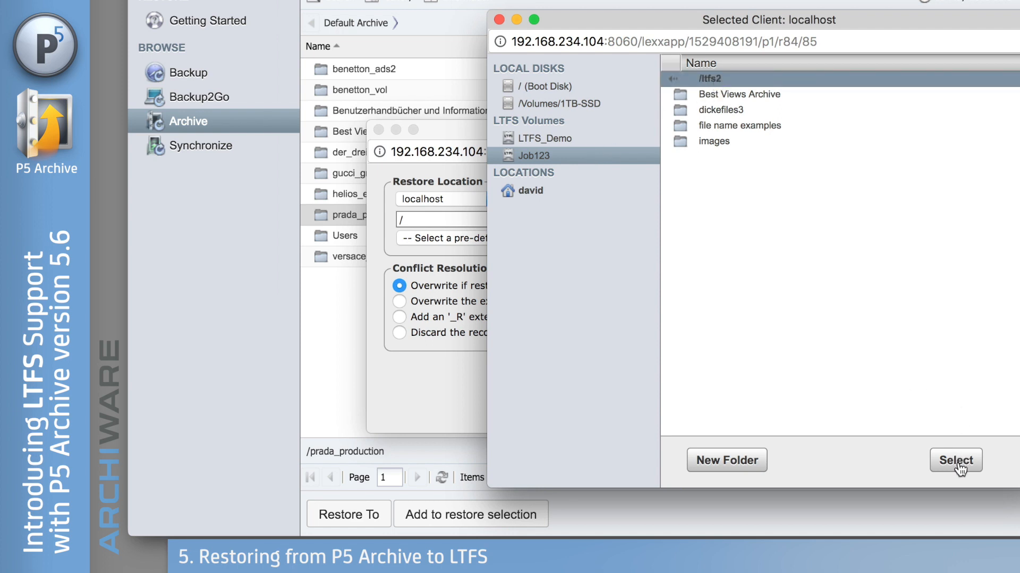
{"action": "left_click", "coordinate": [955, 460]}
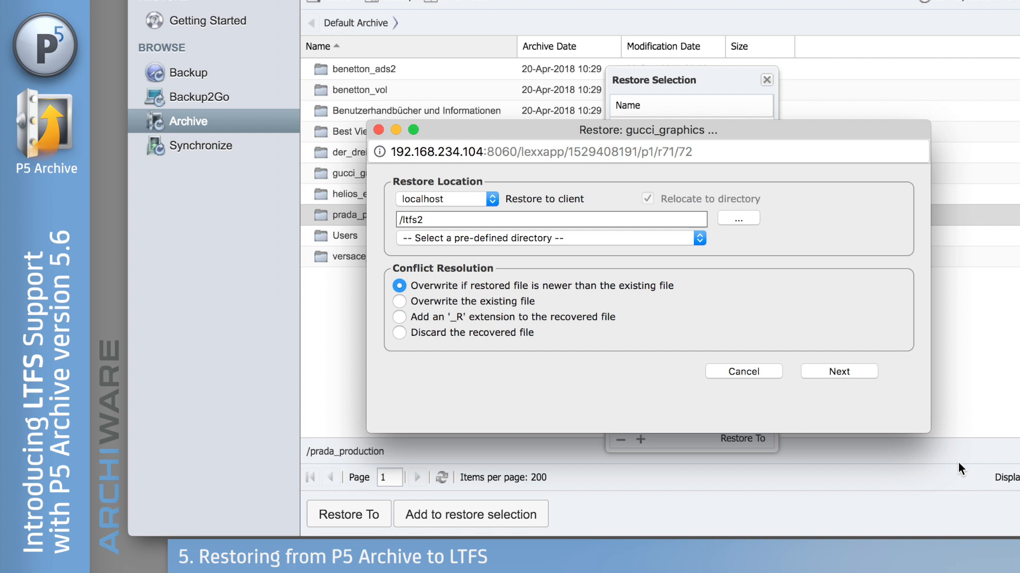
{"action": "mouse_move", "coordinate": [871, 366]}
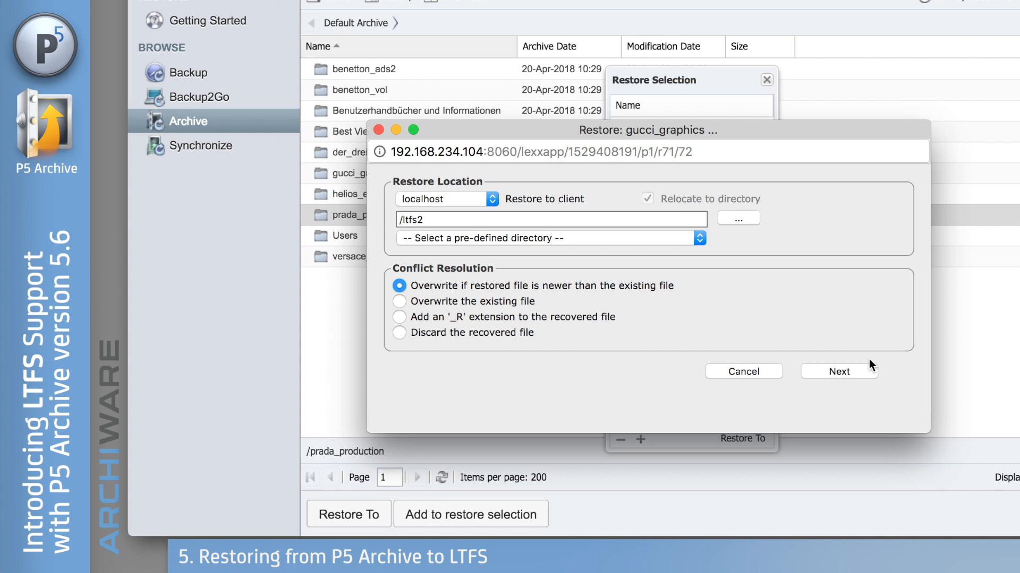